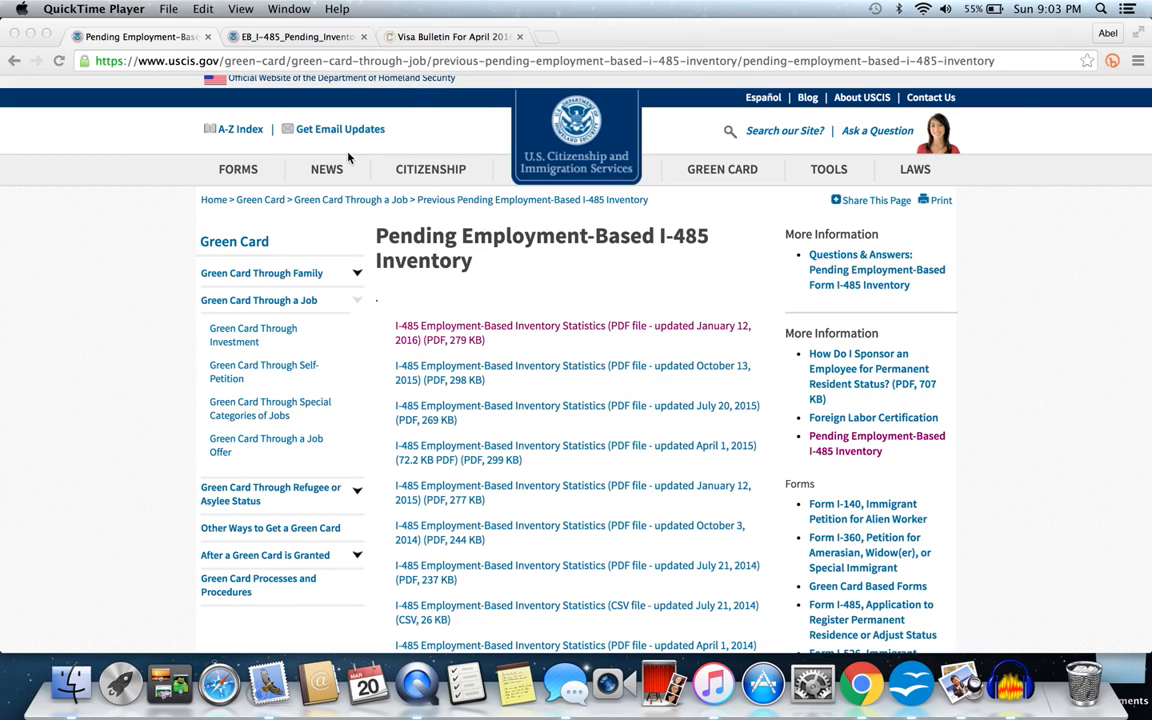
Switch to the 'Visa Bulletin For April 2016' tab from the I-485 inventory page
{"action": "left_click", "coordinate": [452, 36]}
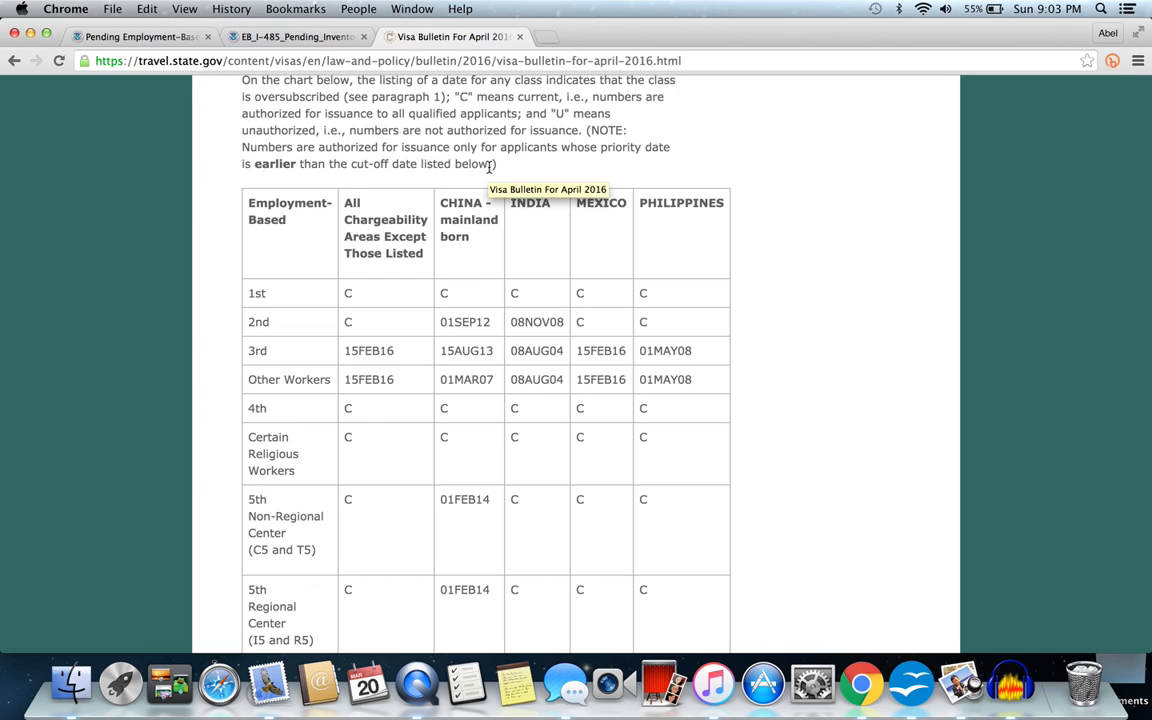
{"action": "mouse_move", "coordinate": [436, 244]}
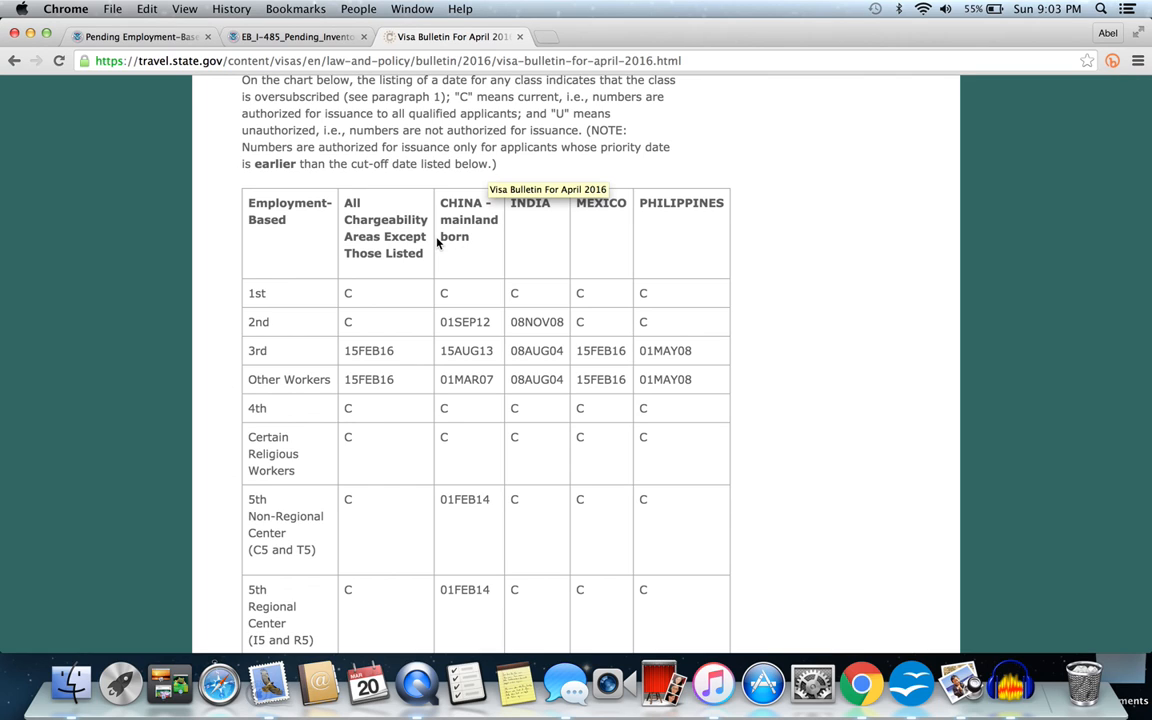
{"action": "scroll", "scroll_direction": "up", "scroll_amount": 3}
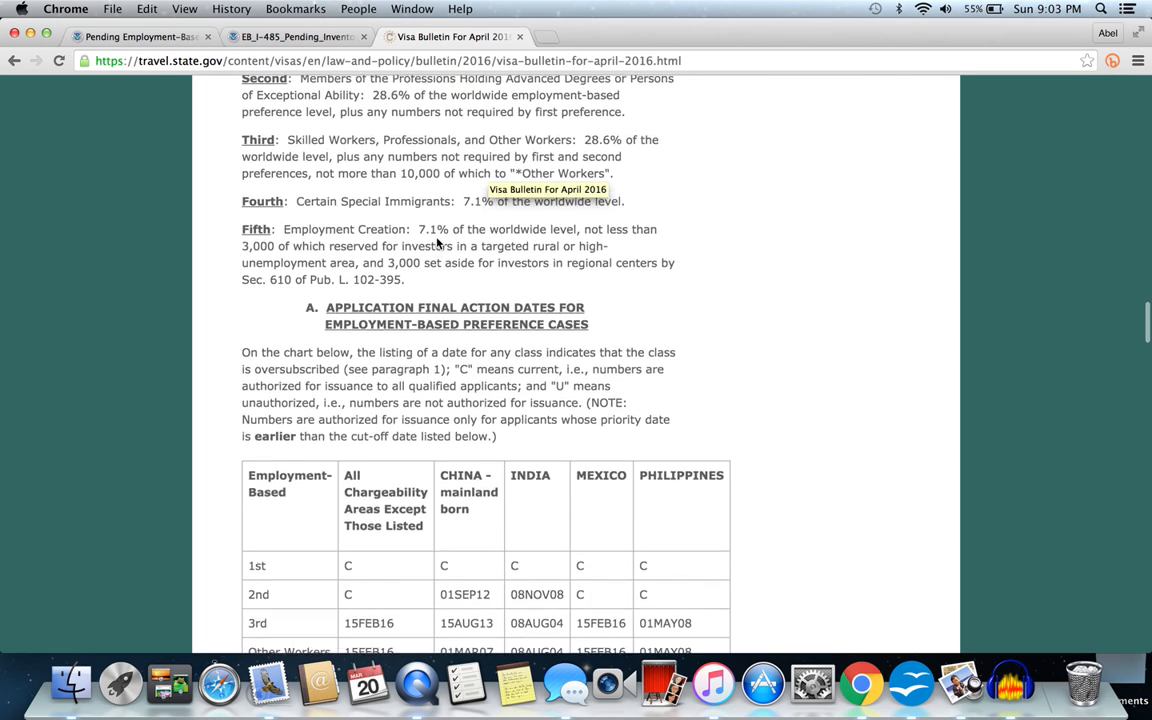
{"action": "scroll", "scroll_direction": "up", "scroll_amount": 3}
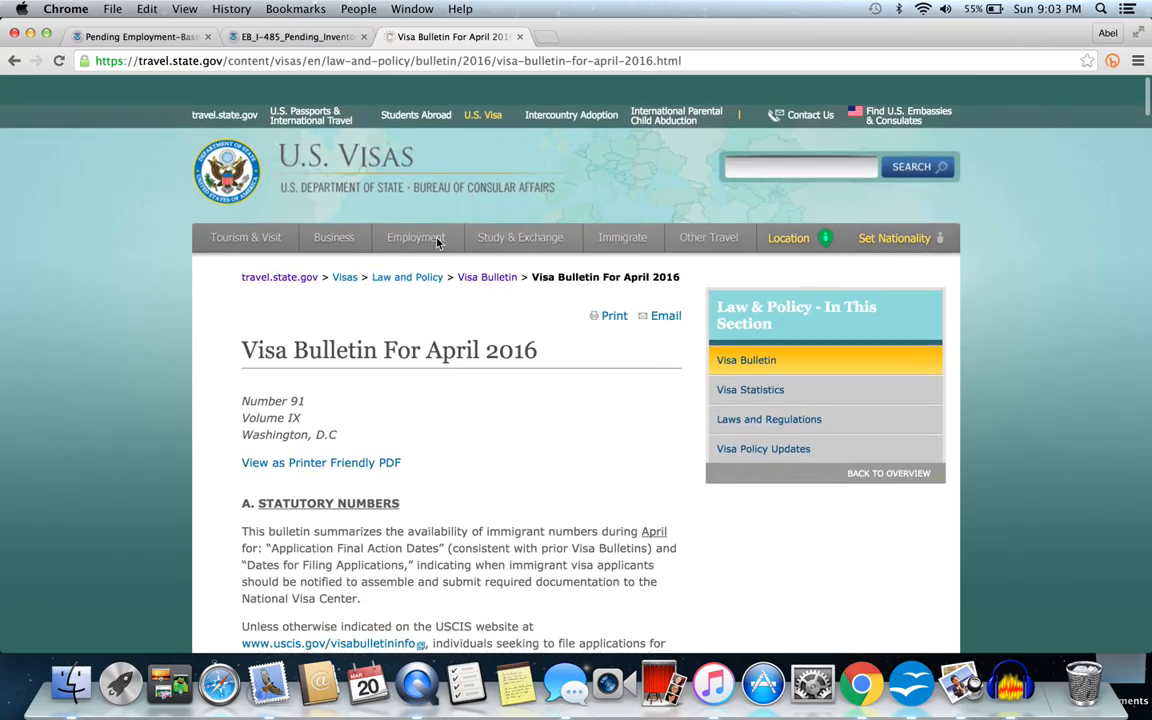
{"action": "scroll", "scroll_direction": "down", "scroll_amount": 3}
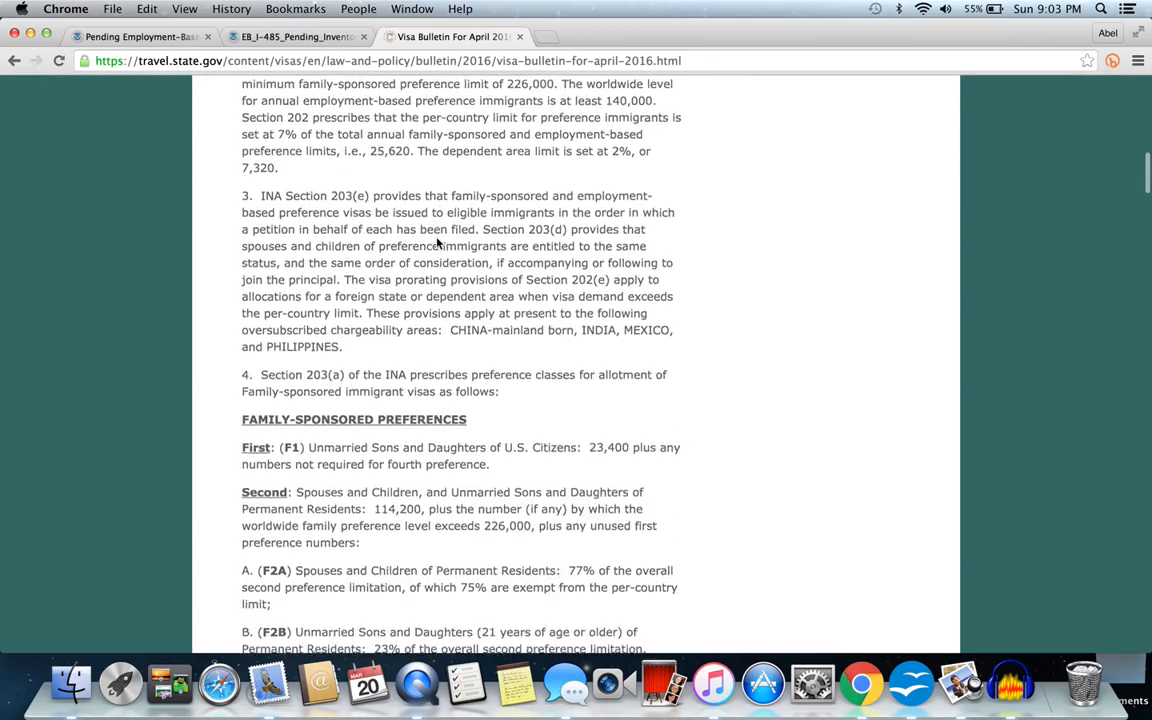
{"action": "scroll", "scroll_direction": "down", "scroll_amount": 3}
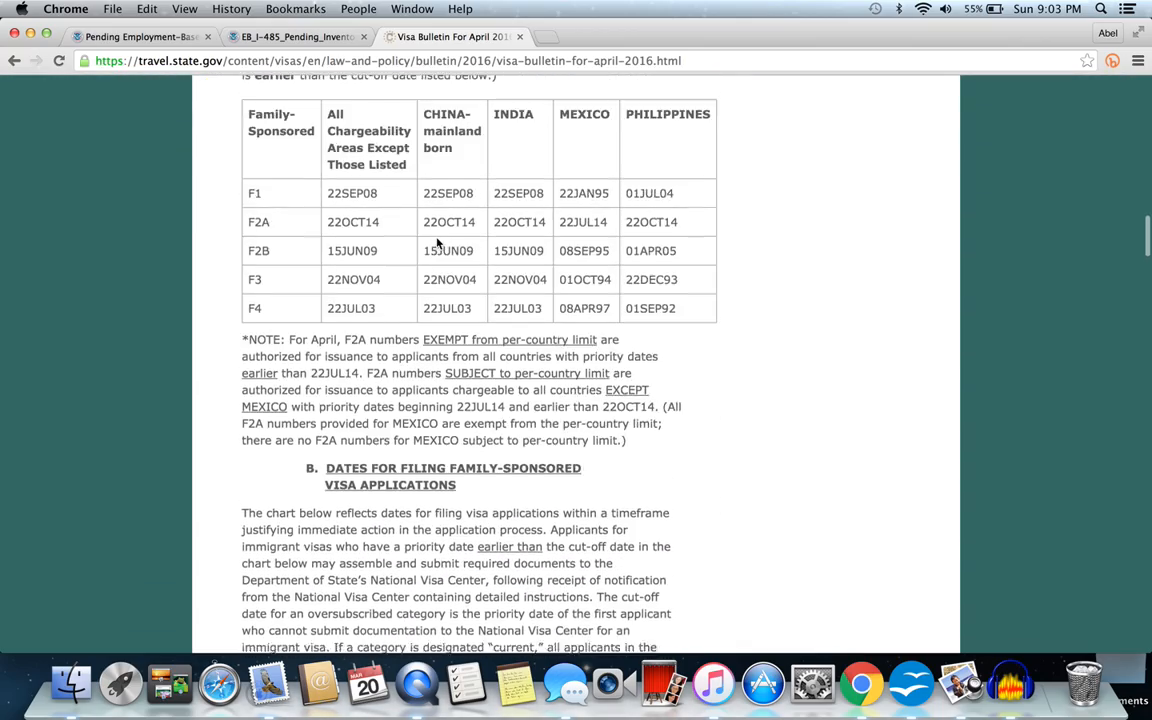
{"action": "scroll", "scroll_direction": "down", "scroll_amount": 3}
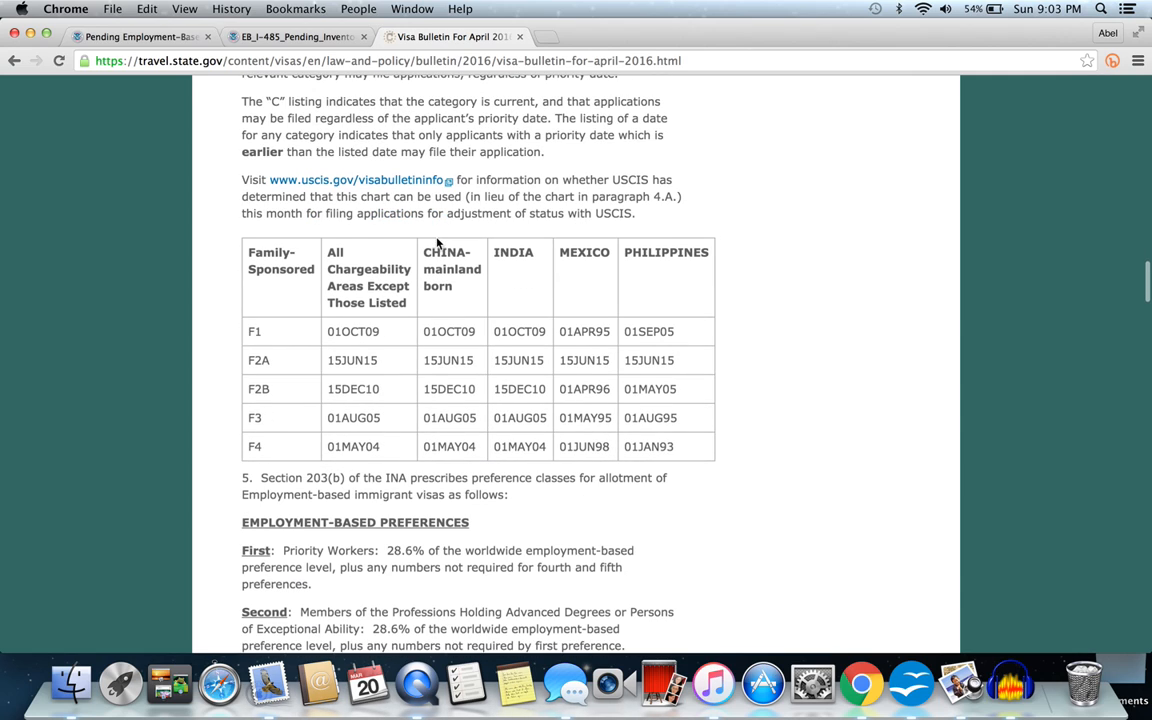
{"action": "scroll", "scroll_direction": "down", "scroll_amount": 3}
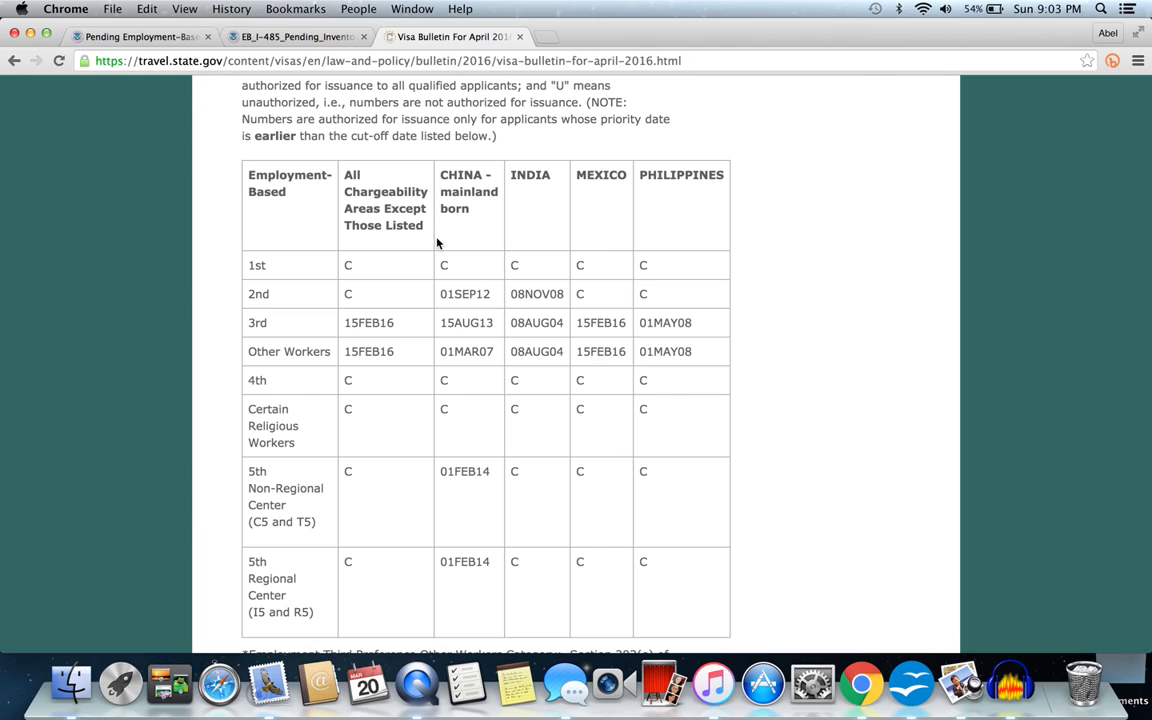
{"action": "mouse_move", "coordinate": [472, 288]}
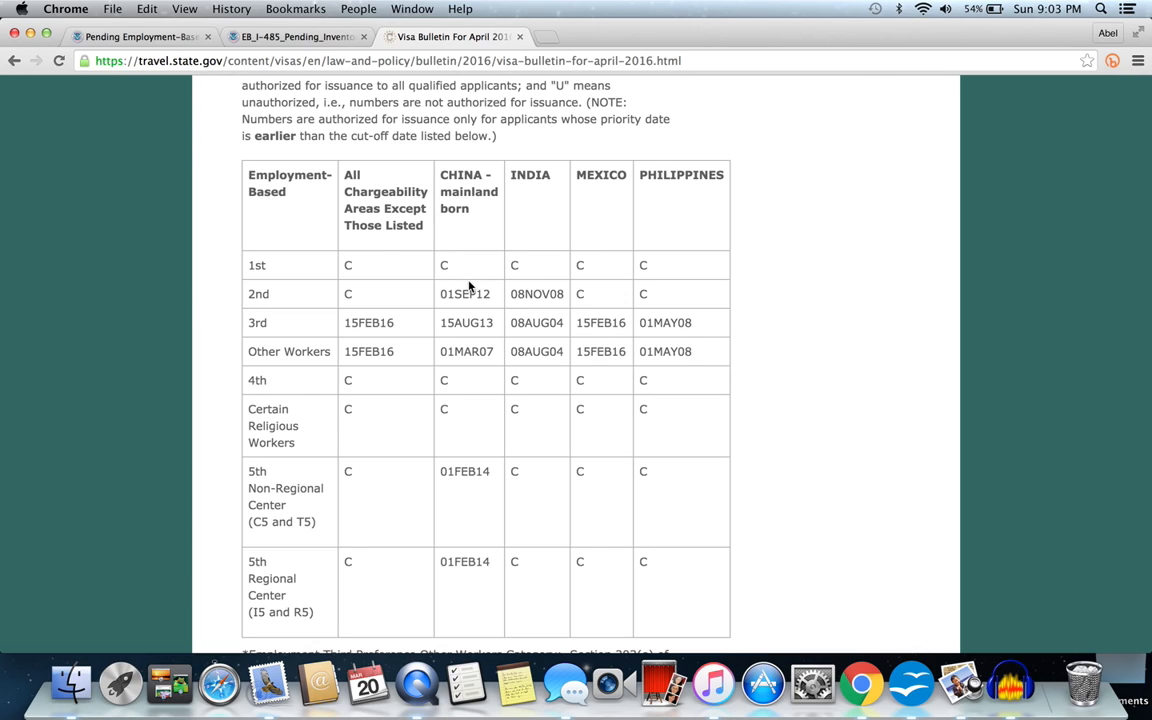
{"action": "mouse_move", "coordinate": [518, 344]}
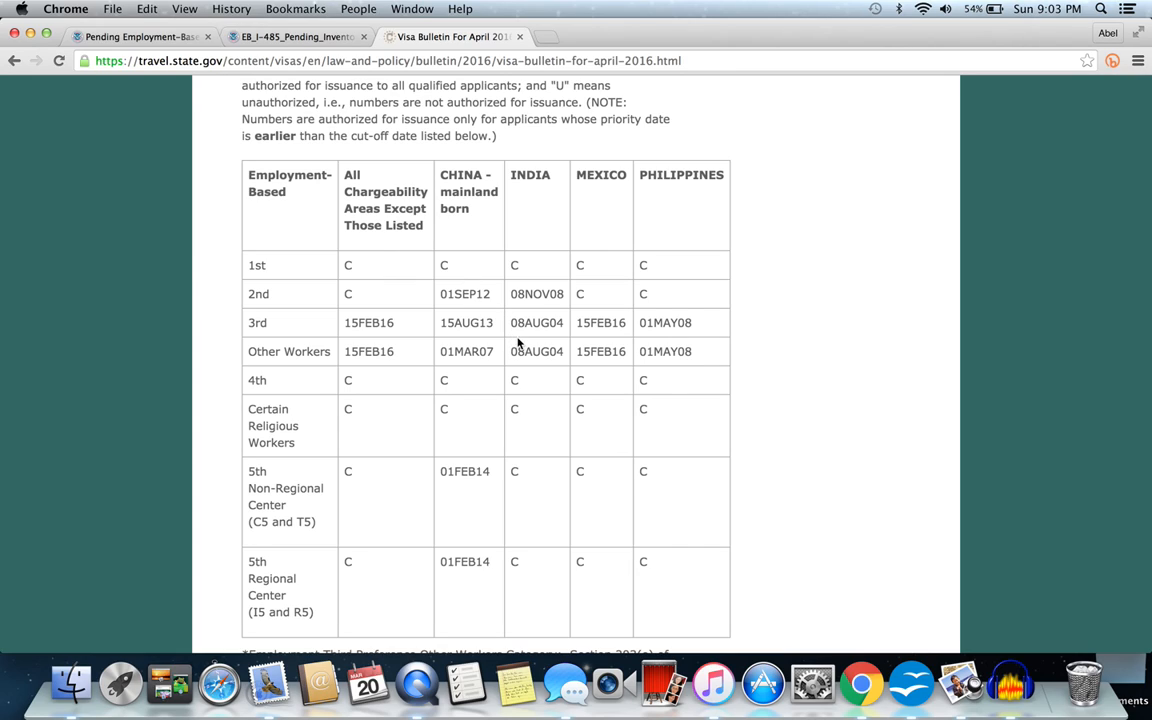
{"action": "mouse_move", "coordinate": [484, 344]}
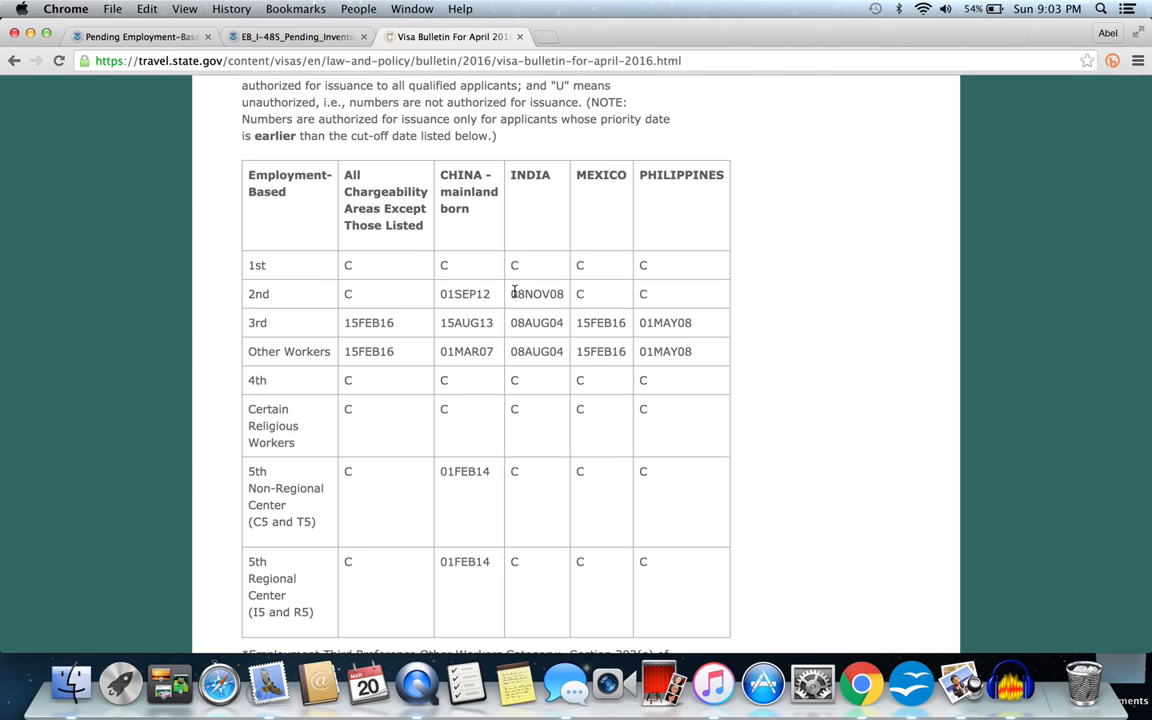
{"action": "mouse_move", "coordinate": [528, 314]}
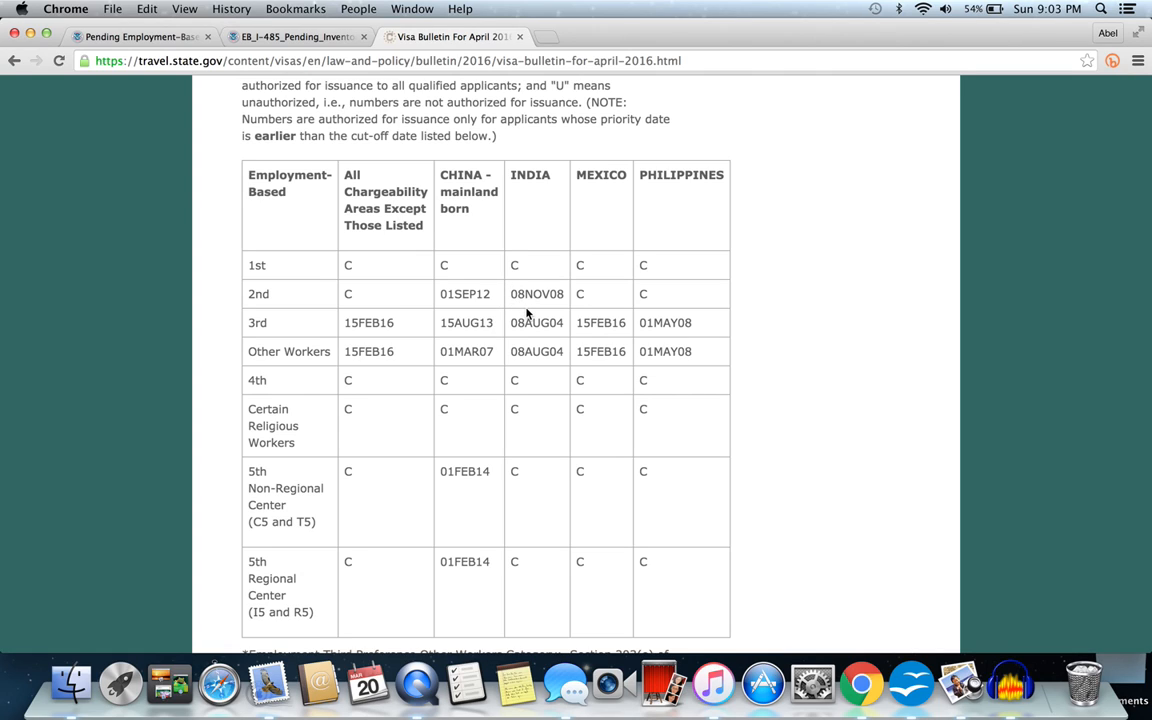
Scroll through the employment-based final action dates chart for India and China-mainland columns
{"action": "scroll", "scroll_direction": "down", "scroll_amount": 3}
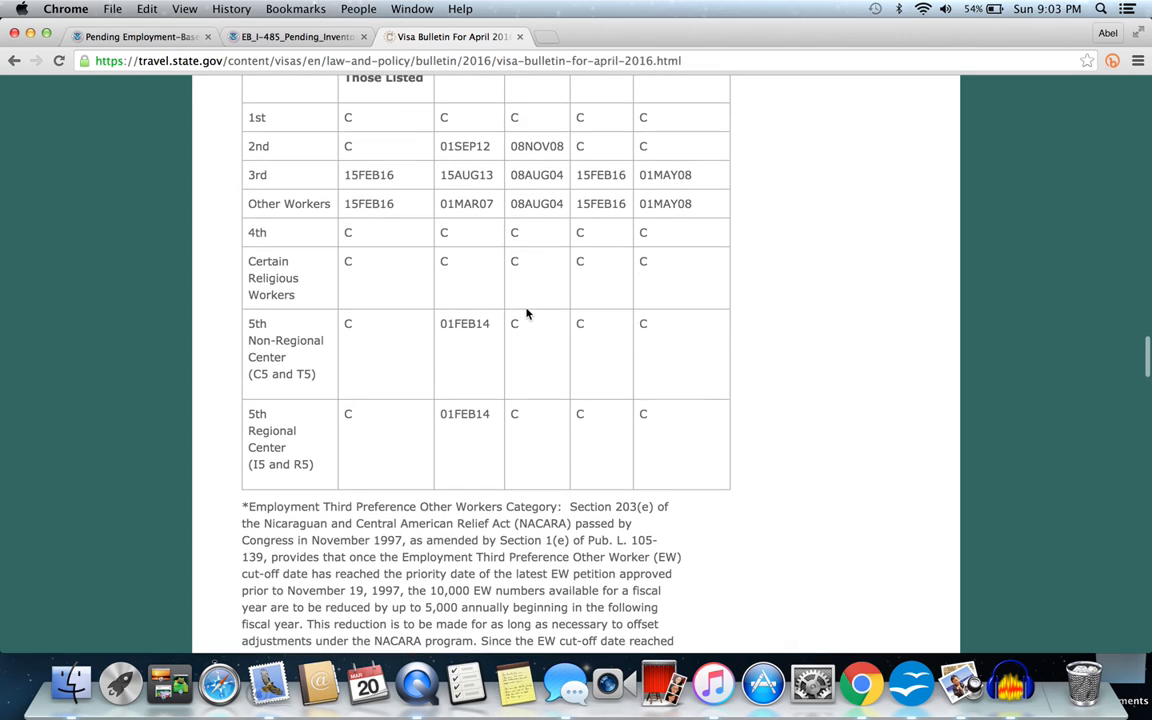
{"action": "scroll", "scroll_direction": "up", "scroll_amount": 3}
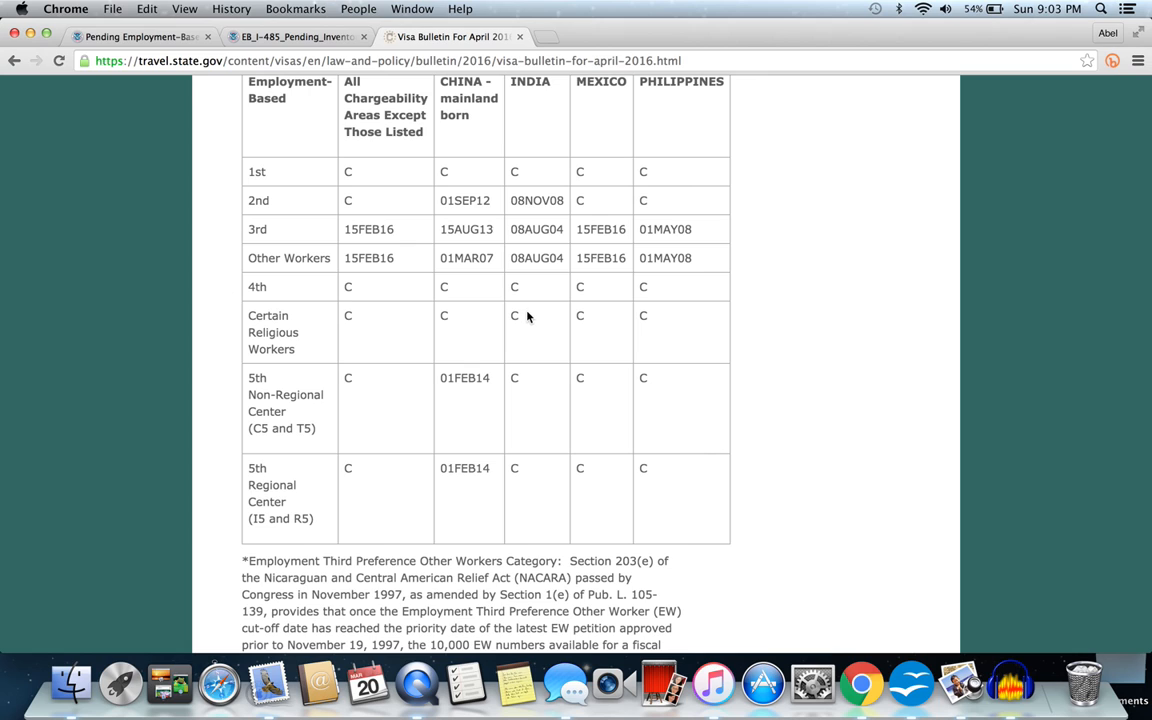
{"action": "scroll", "scroll_direction": "down", "scroll_amount": 3}
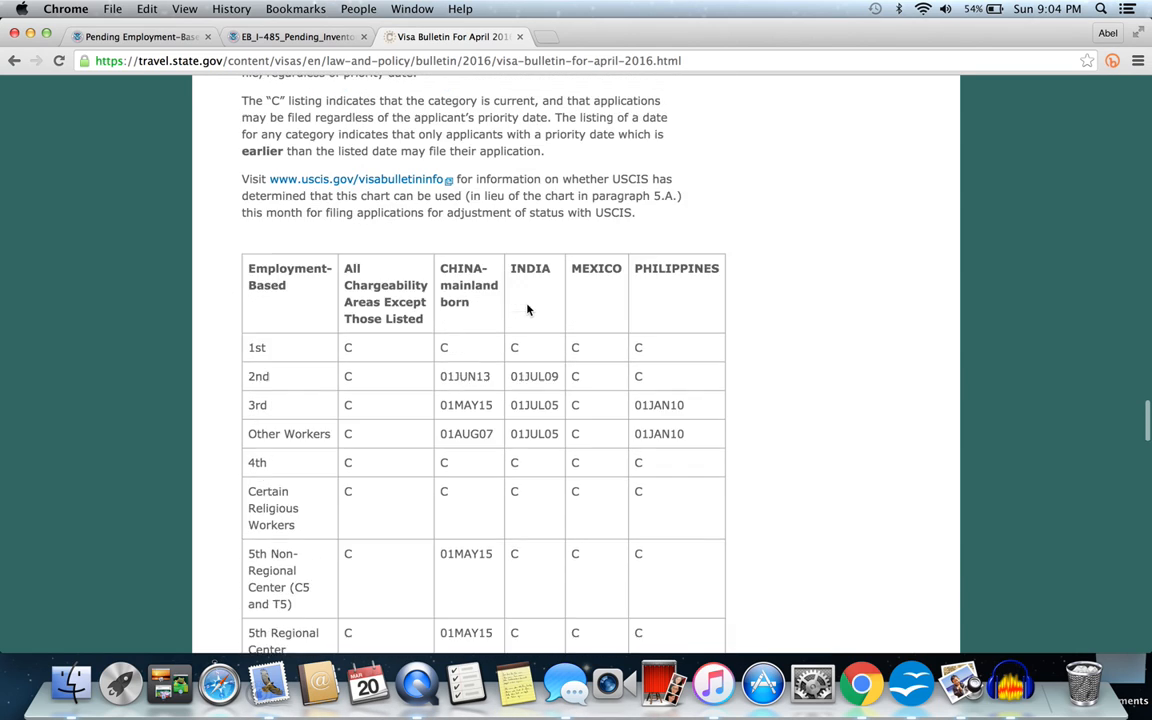
{"action": "scroll", "scroll_direction": "down", "scroll_amount": 3}
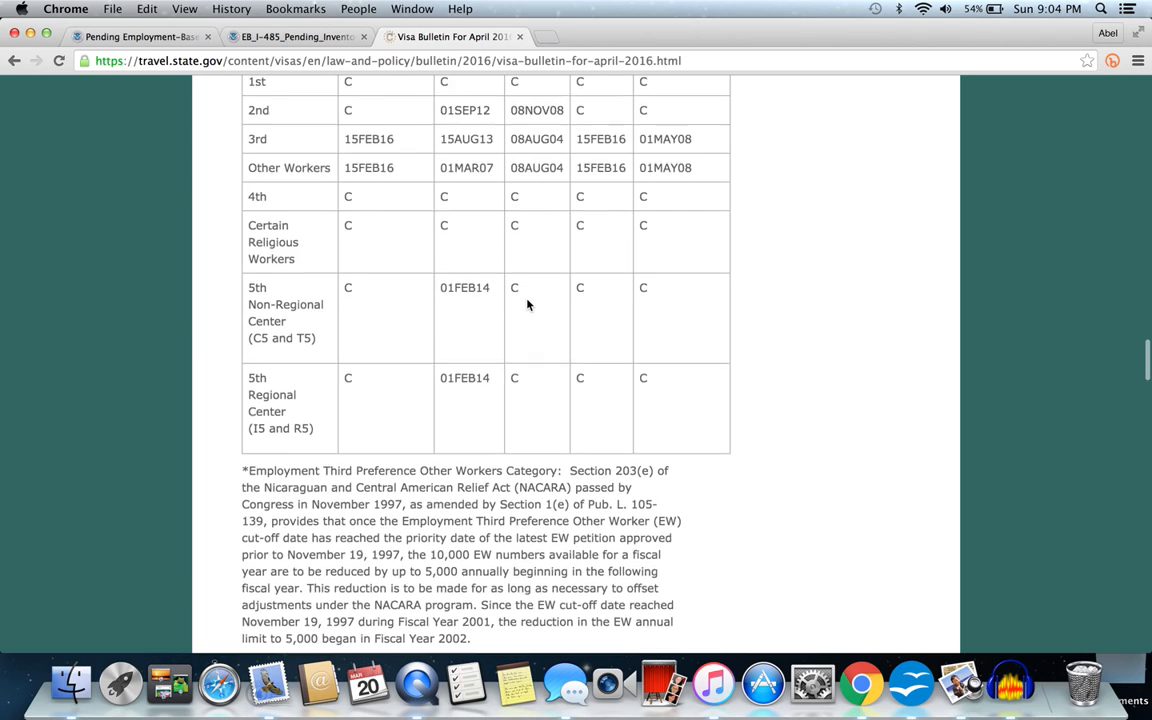
{"action": "scroll", "scroll_direction": "up", "scroll_amount": 3}
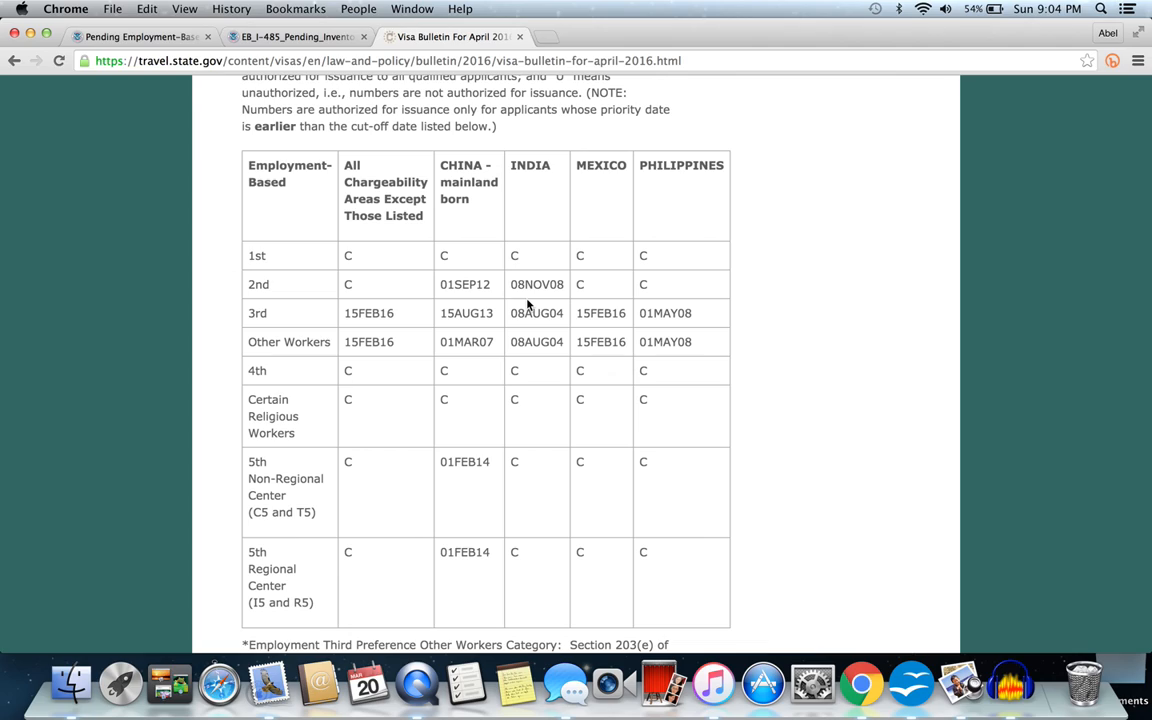
{"action": "mouse_move", "coordinate": [476, 238]}
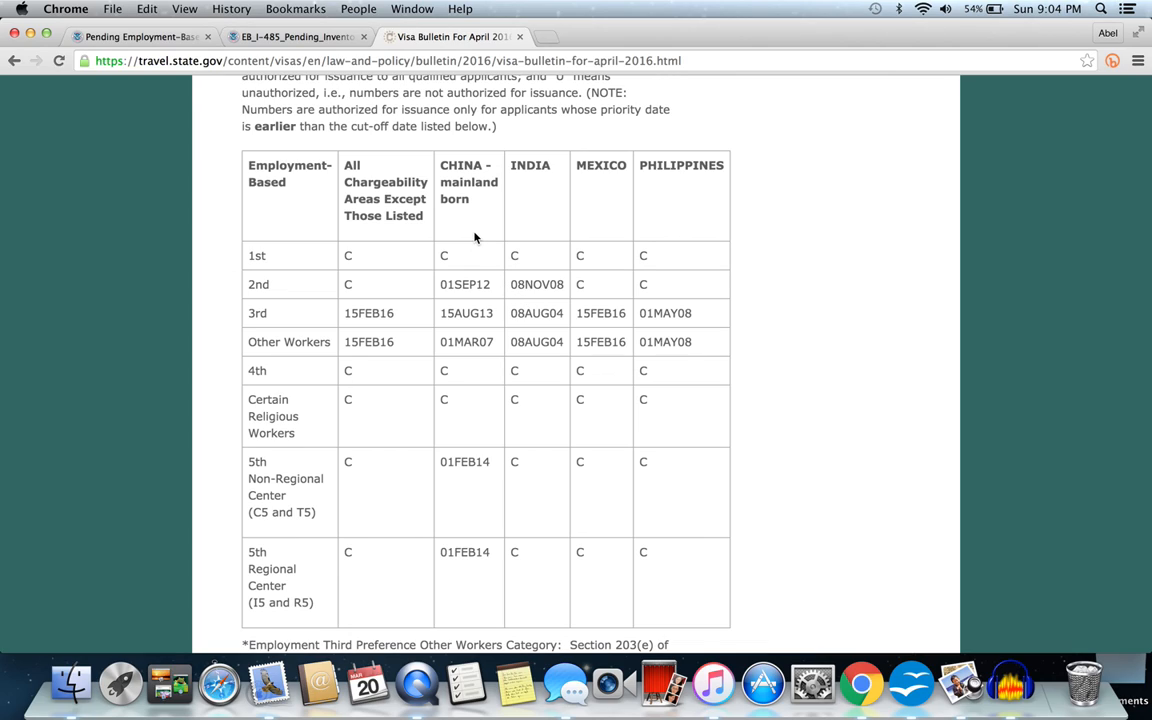
{"action": "mouse_move", "coordinate": [560, 288]}
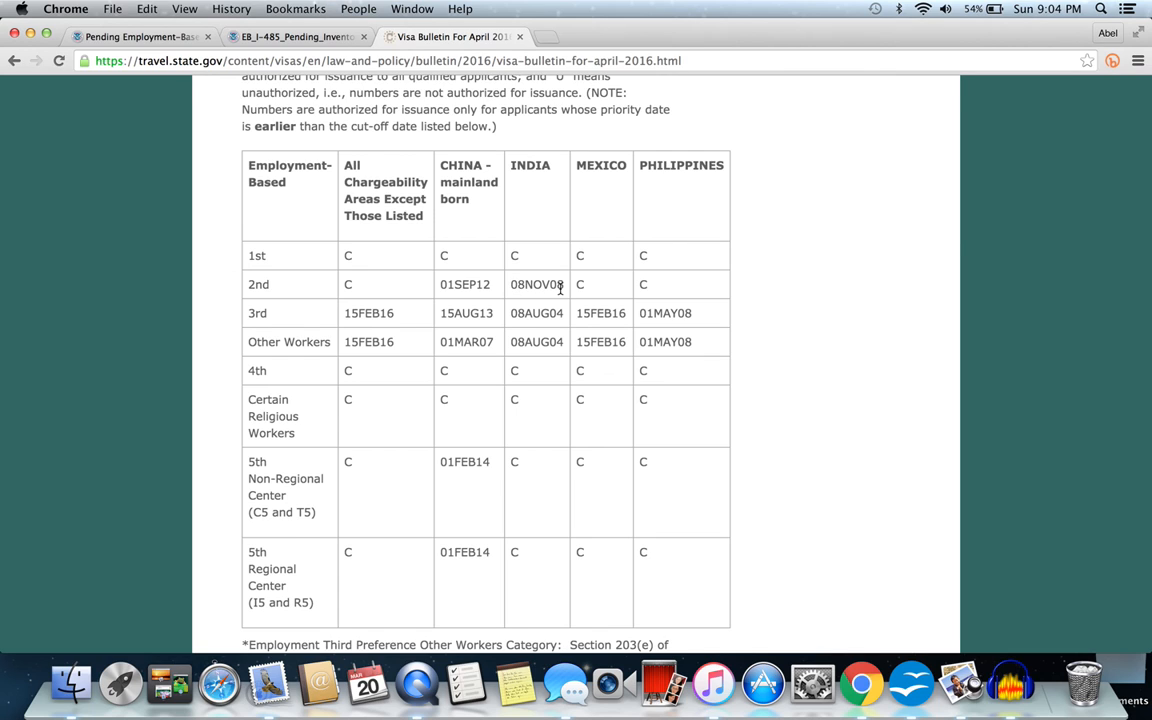
Scroll down to the employment-based dates-for-filing chart, then back to final action dates
{"action": "scroll", "scroll_direction": "down", "scroll_amount": 3}
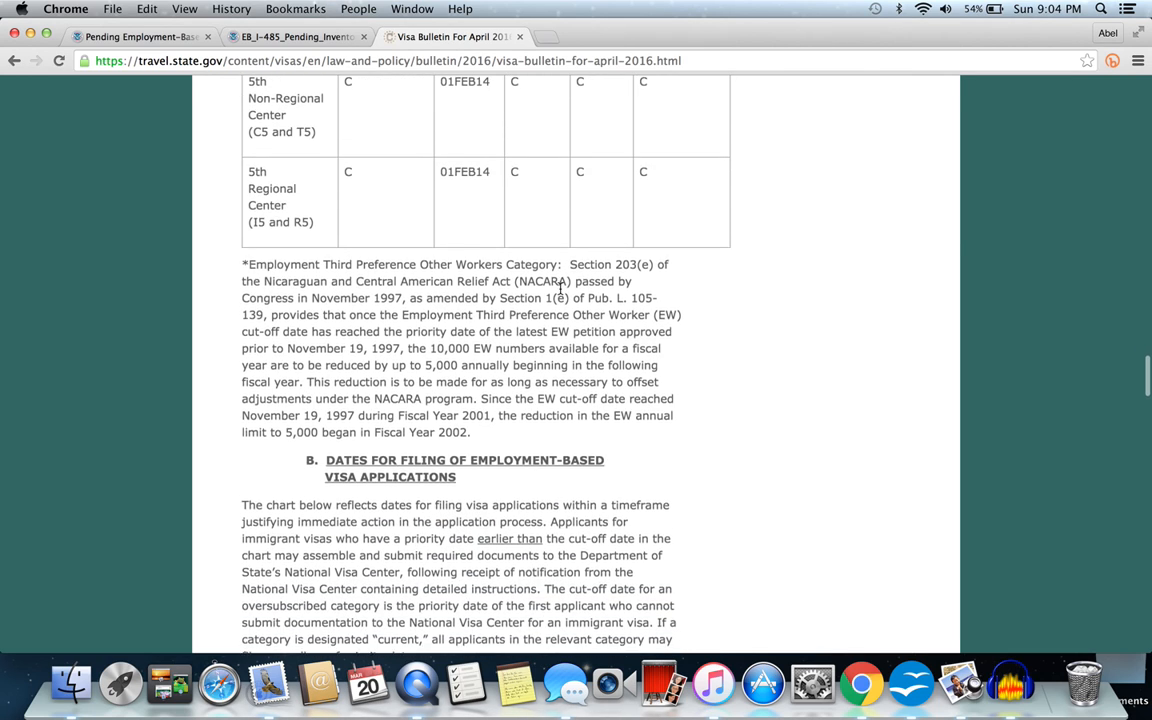
{"action": "scroll", "scroll_direction": "down", "scroll_amount": 3}
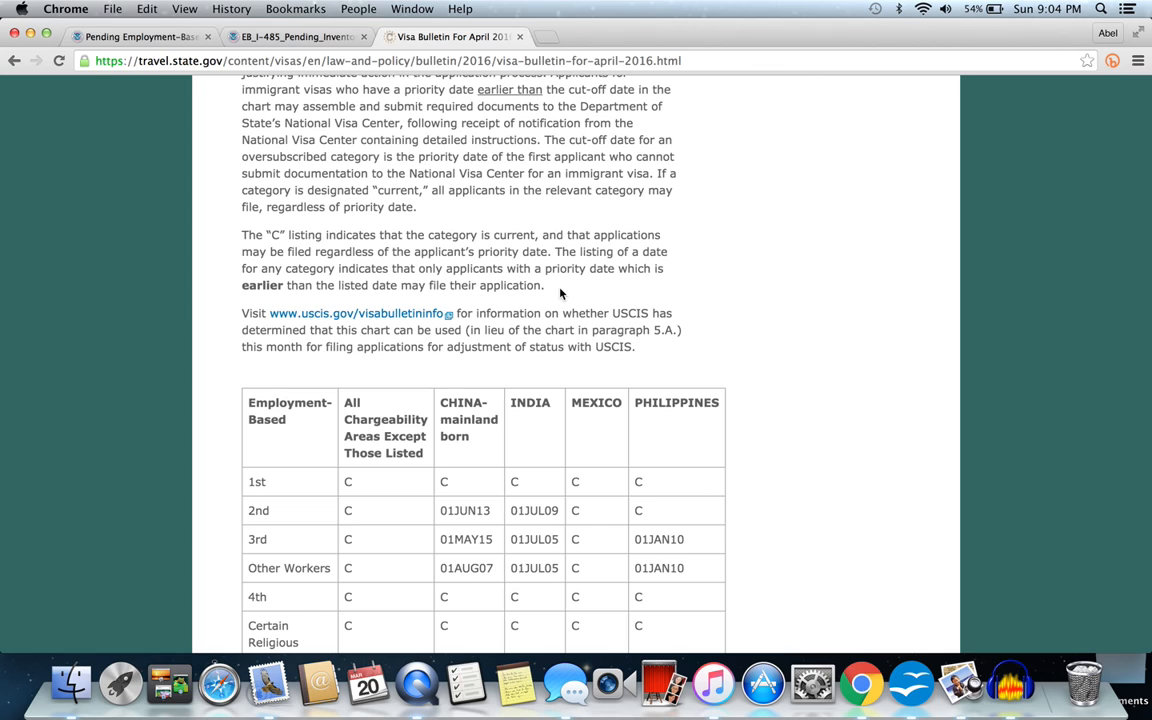
{"action": "mouse_move", "coordinate": [544, 442]}
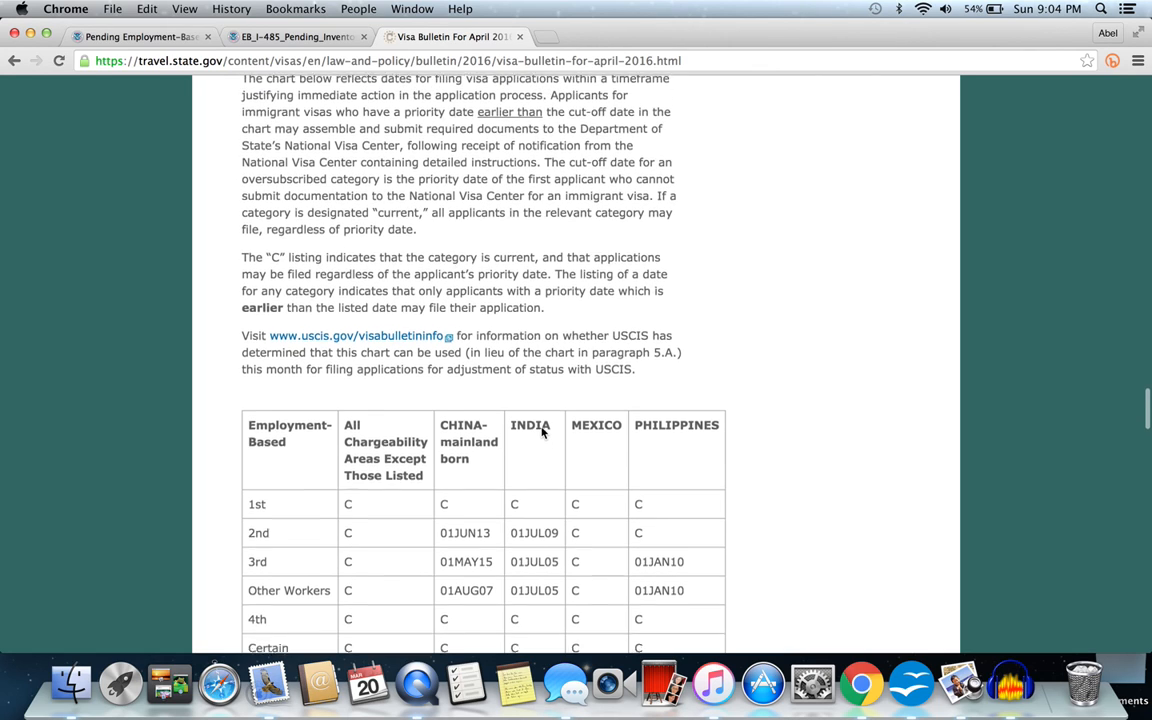
{"action": "scroll", "scroll_direction": "down", "scroll_amount": 3}
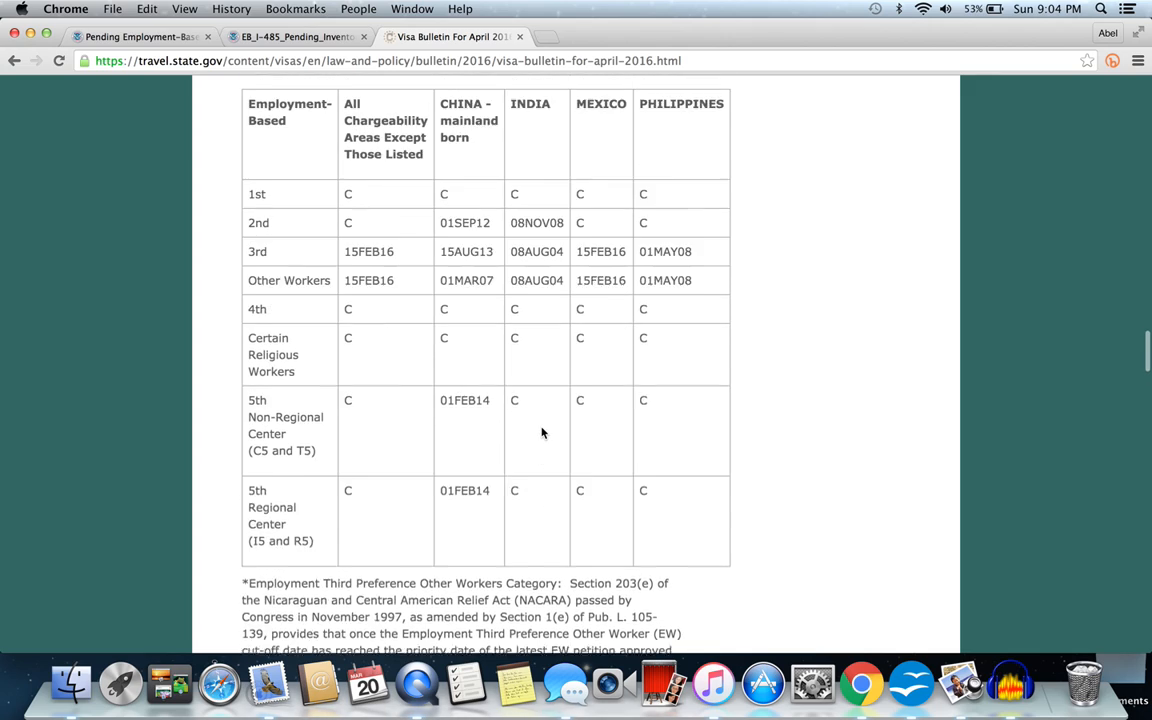
{"action": "scroll", "scroll_direction": "up", "scroll_amount": 3}
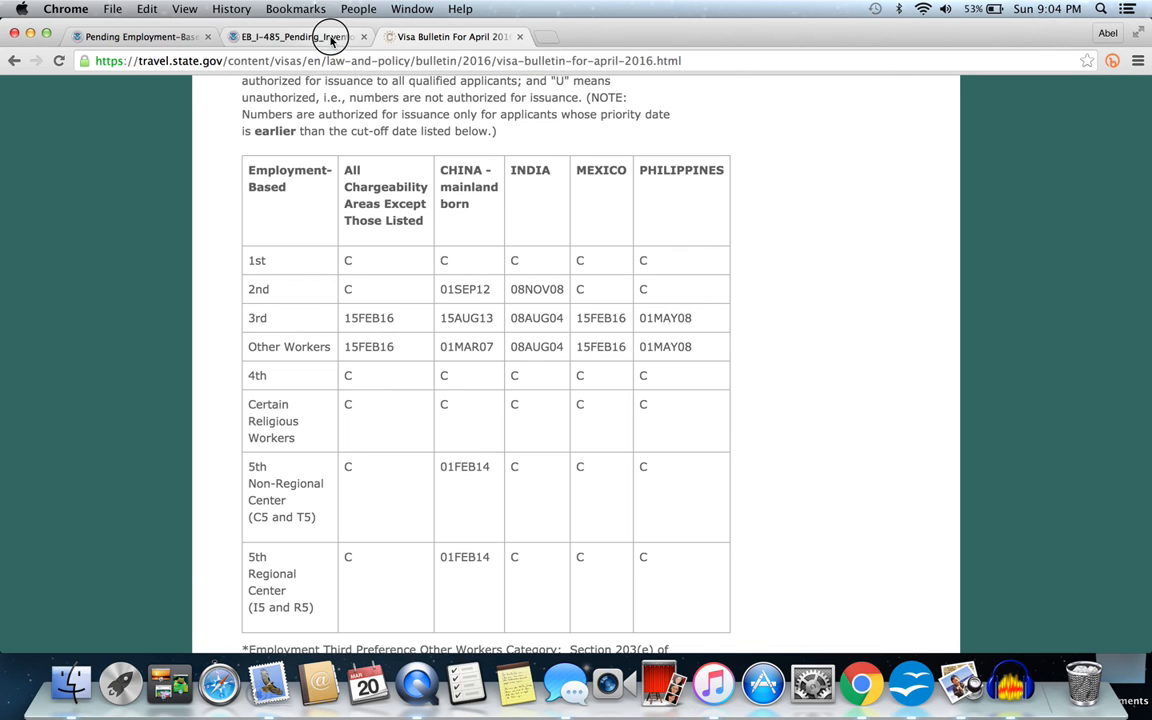
Read the I-485 pending inventory PDF from the all-applicants tables to the India-born table on page 4
{"action": "left_click", "coordinate": [140, 36]}
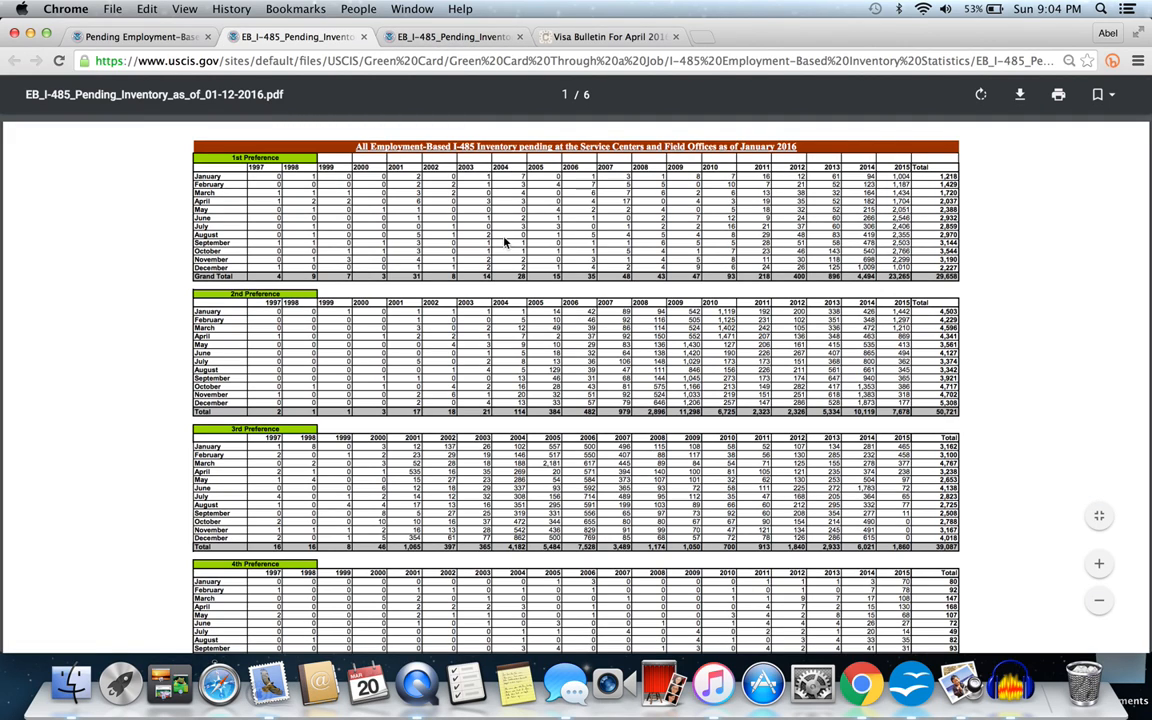
{"action": "scroll", "scroll_direction": "down", "scroll_amount": 3}
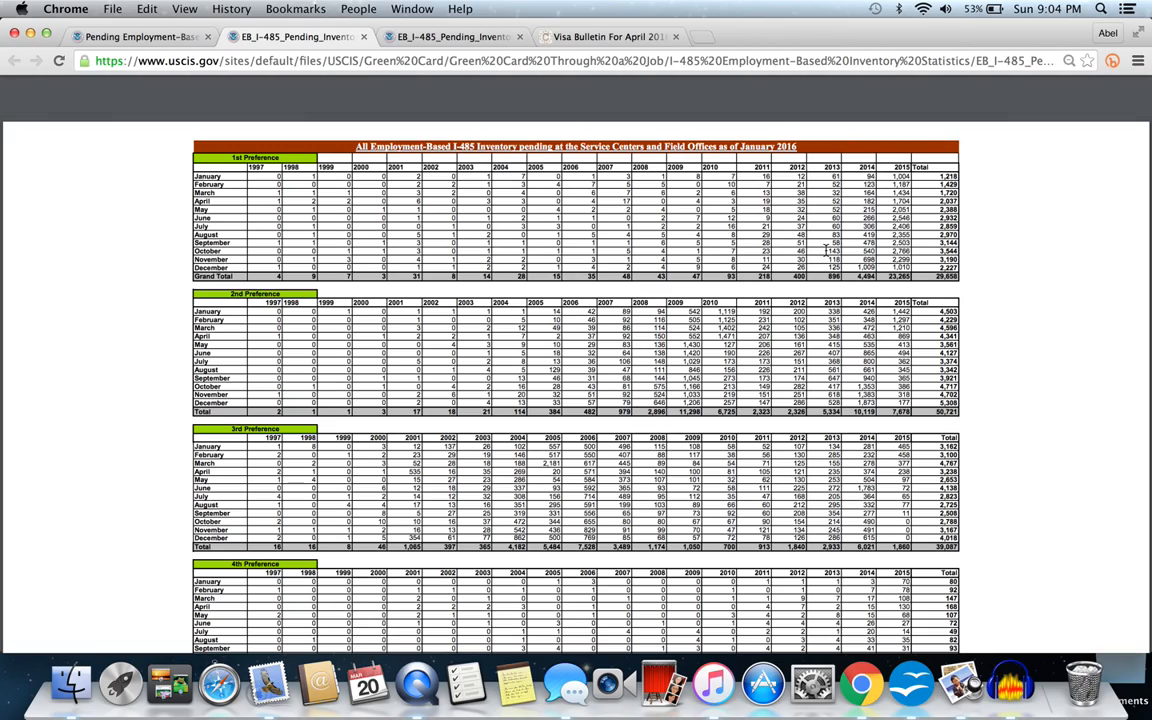
{"action": "scroll", "scroll_direction": "down", "scroll_amount": 3}
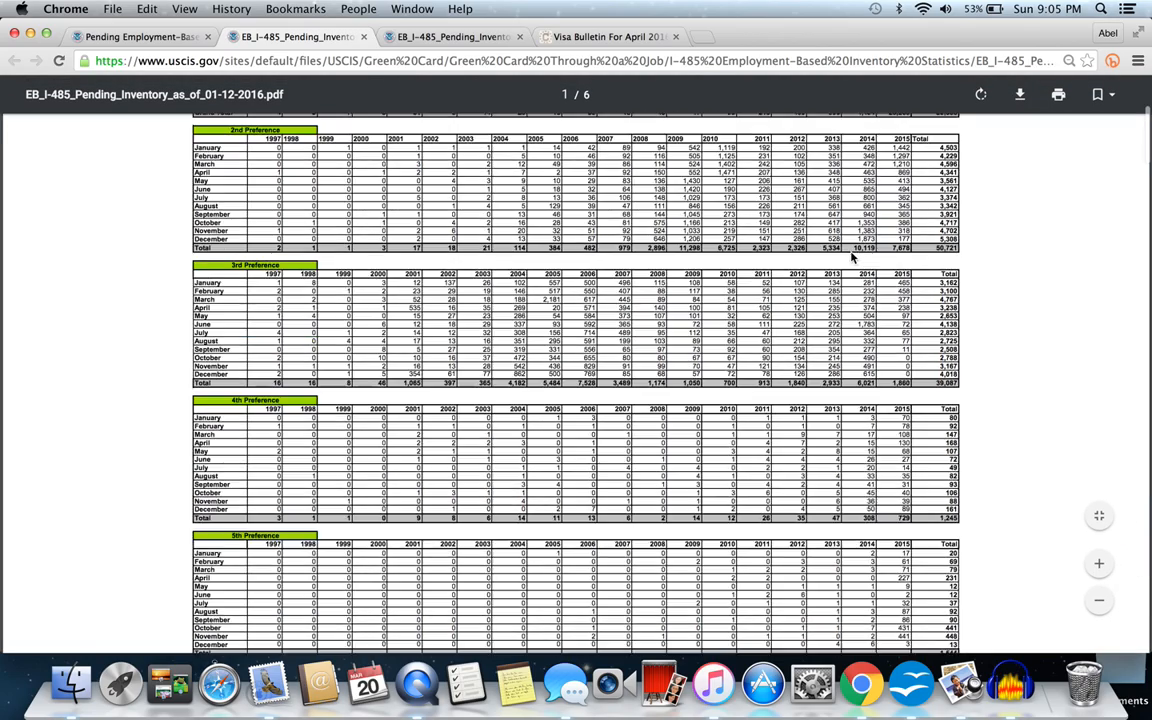
{"action": "scroll", "scroll_direction": "down", "scroll_amount": 3}
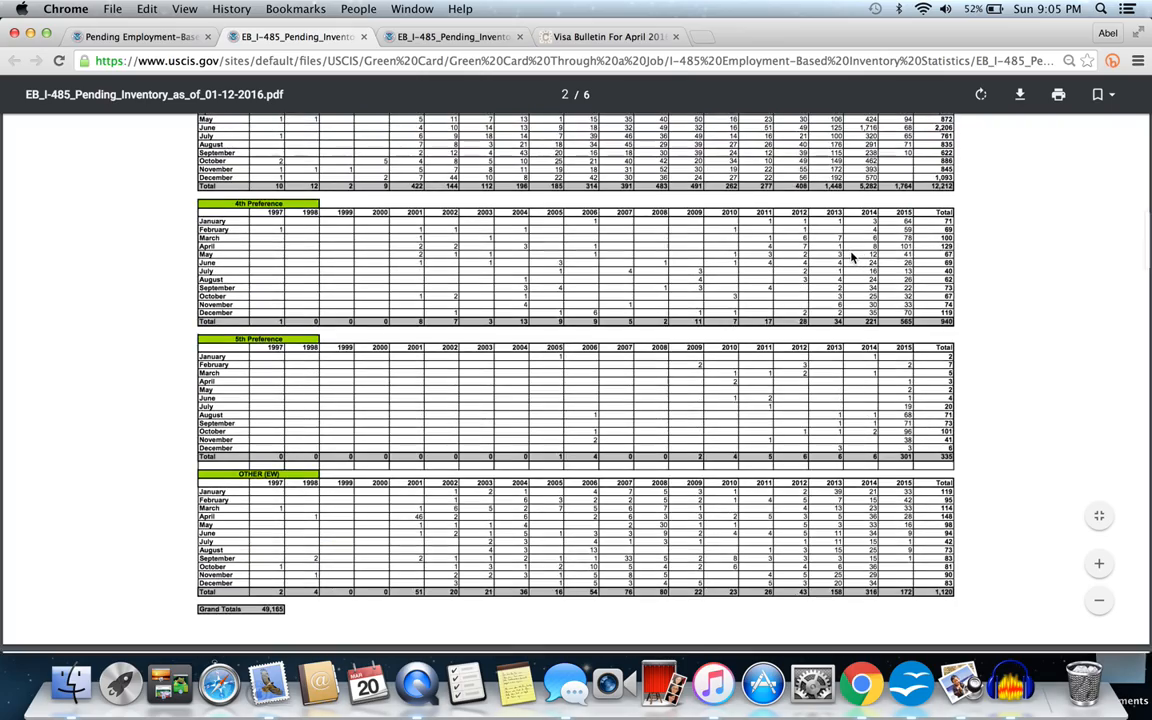
{"action": "scroll", "scroll_direction": "down", "scroll_amount": 3}
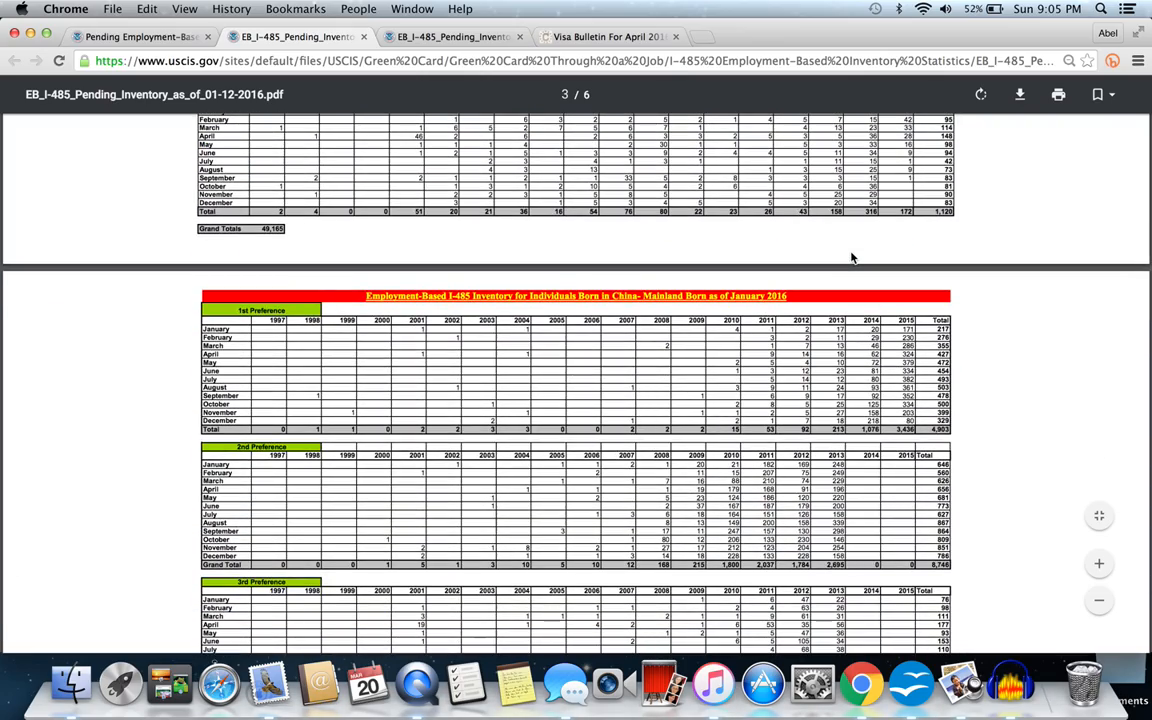
{"action": "scroll", "scroll_direction": "down", "scroll_amount": 3}
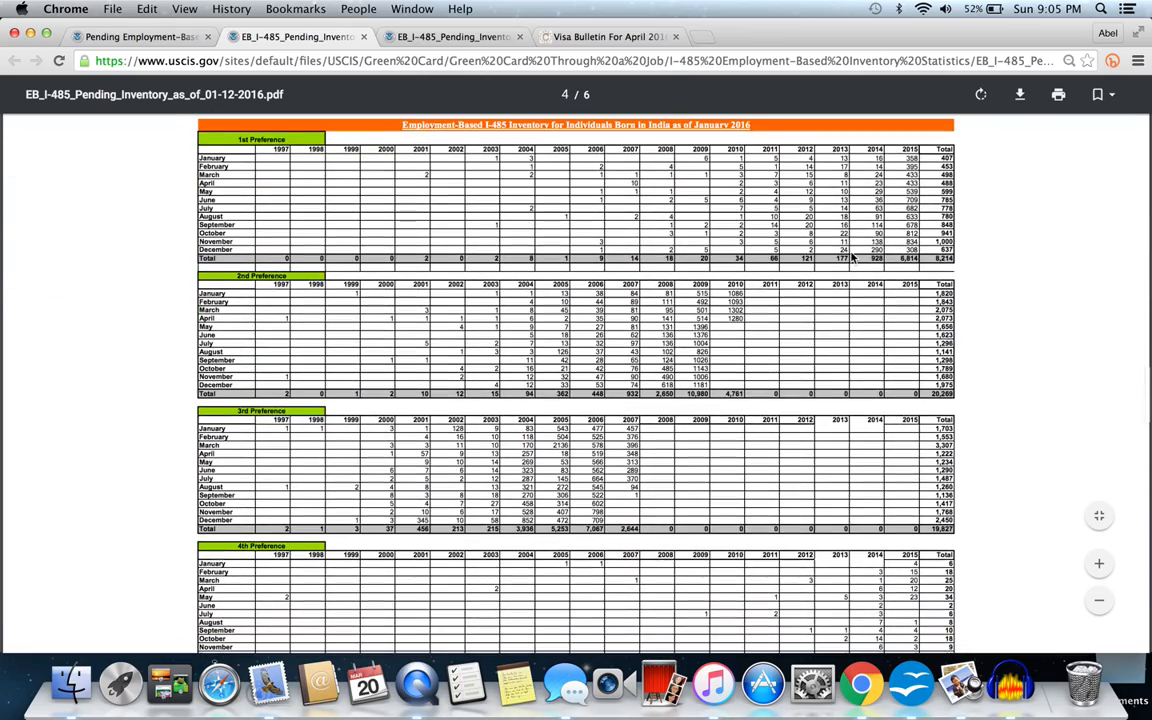
{"action": "scroll", "scroll_direction": "up", "scroll_amount": 3}
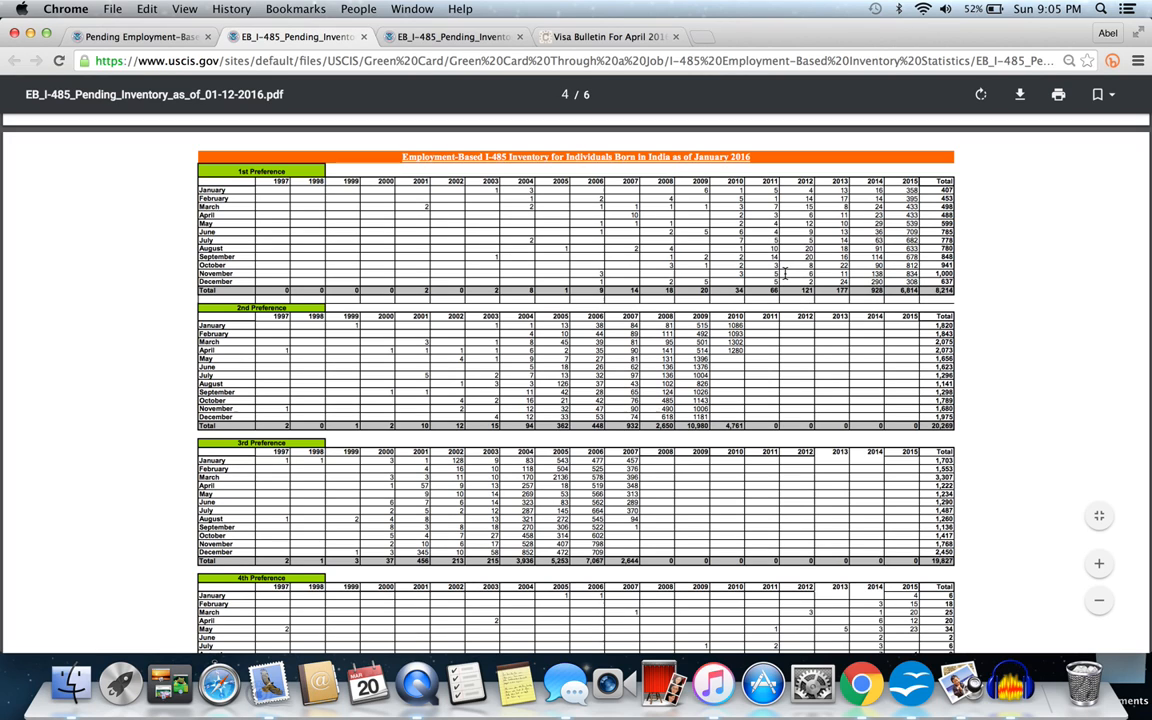
{"action": "scroll", "scroll_direction": "up", "scroll_amount": 3}
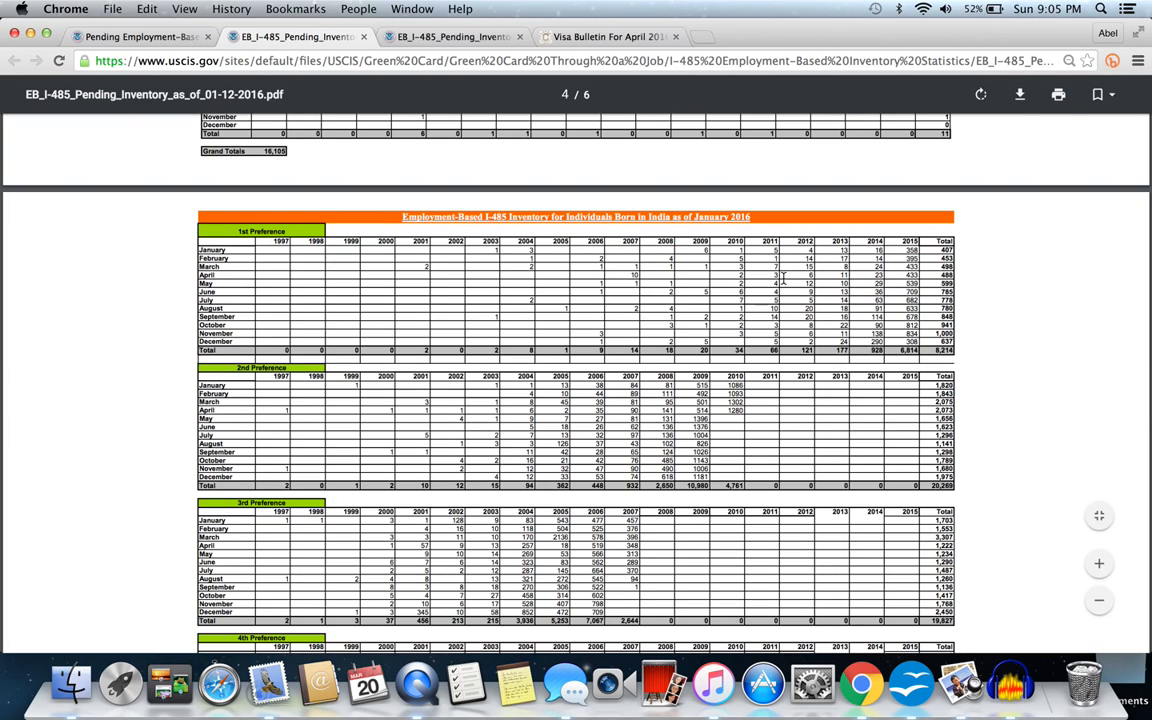
{"action": "mouse_move", "coordinate": [610, 320]}
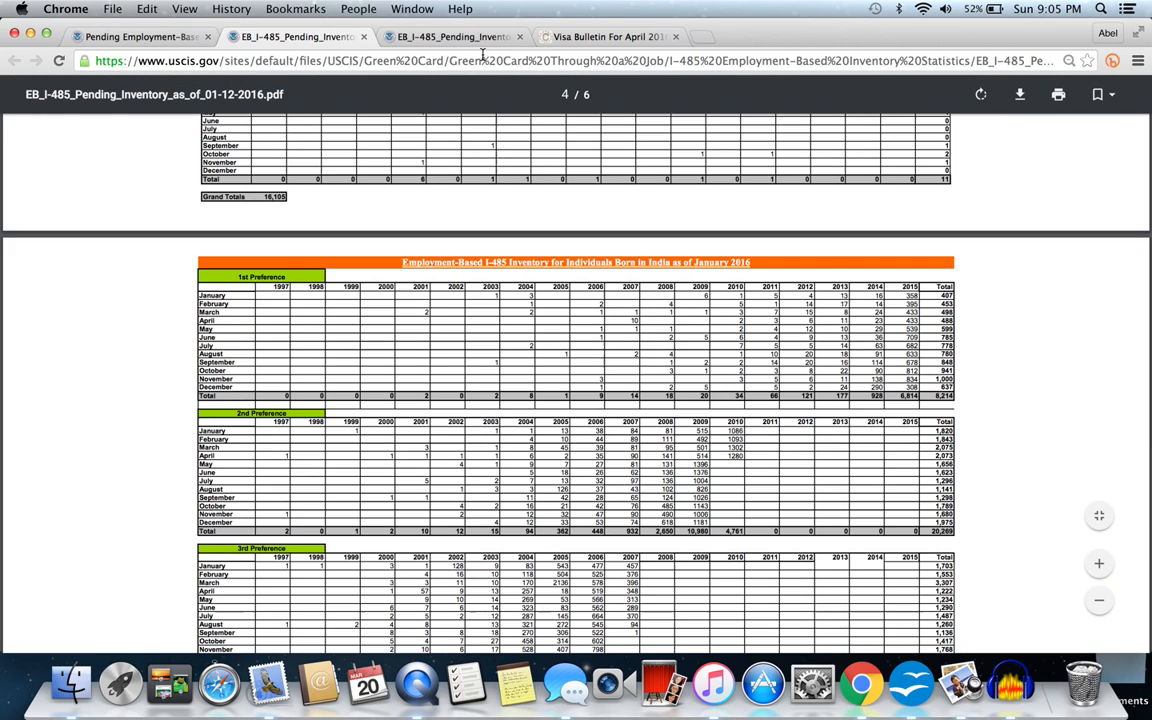
{"action": "left_click", "coordinate": [608, 36]}
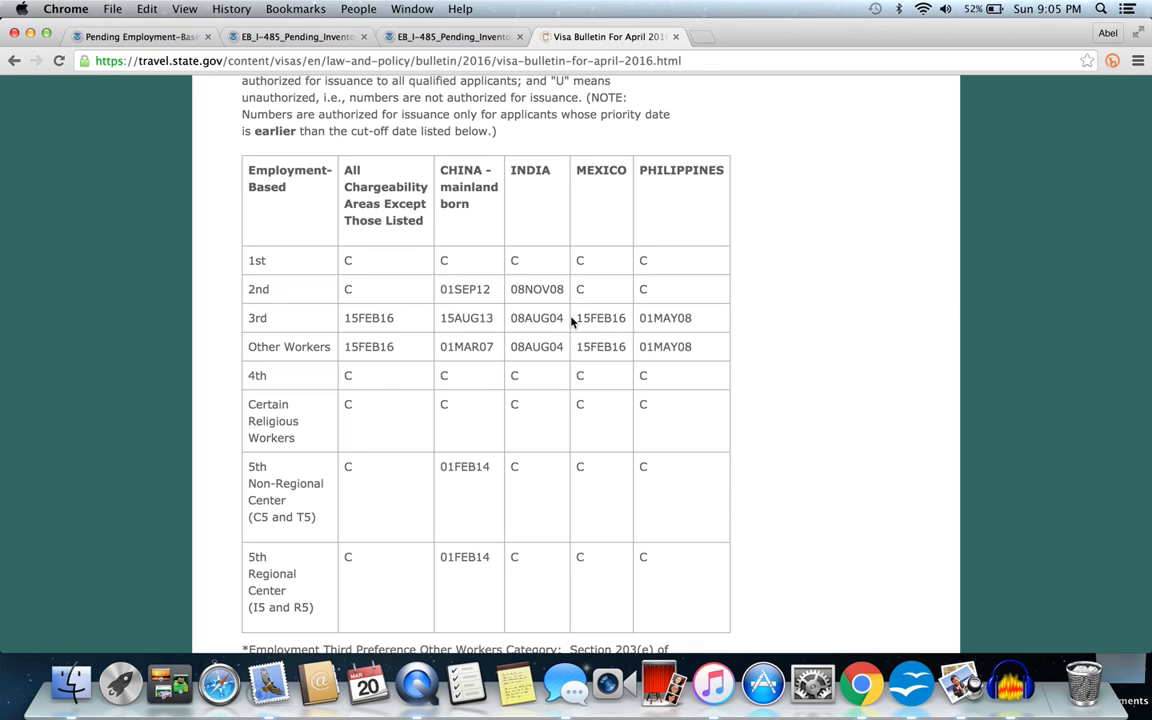
{"action": "mouse_move", "coordinate": [558, 290]}
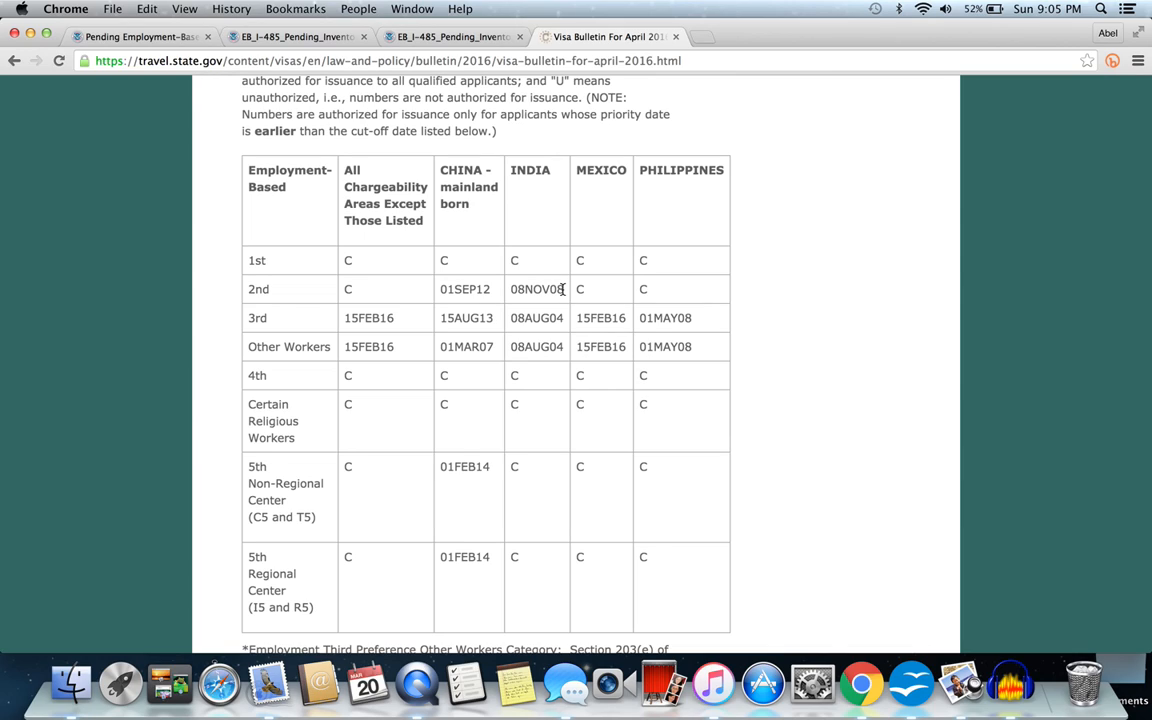
{"action": "mouse_move", "coordinate": [536, 302]}
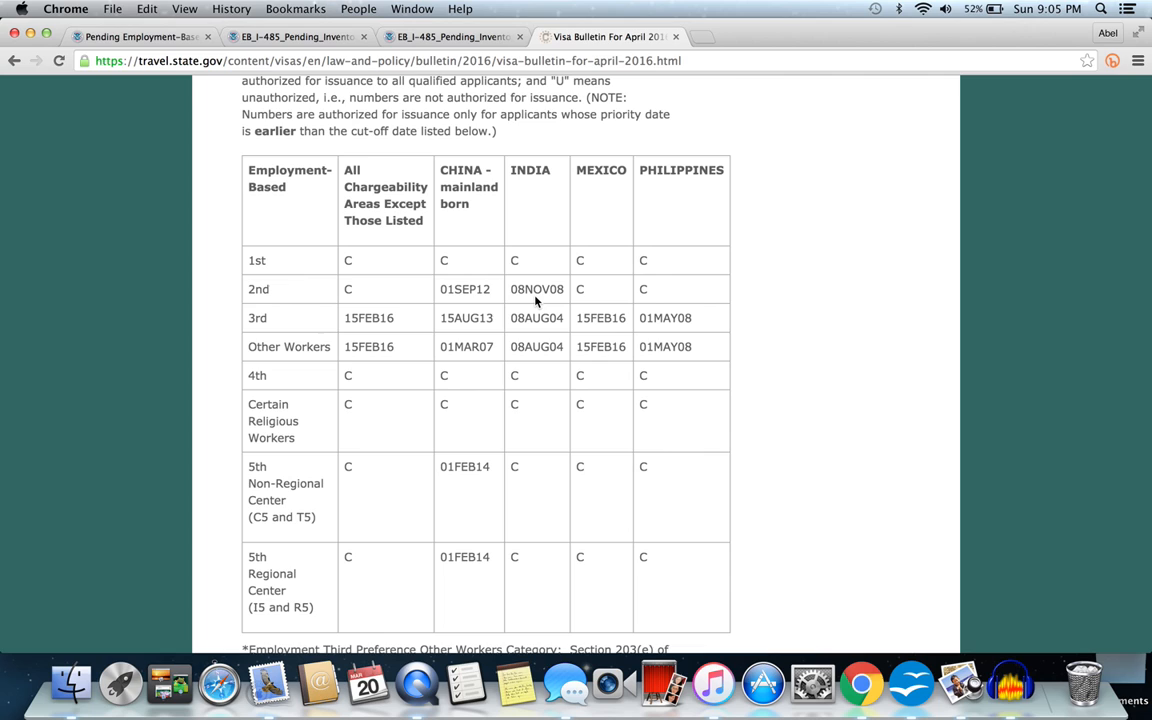
{"action": "scroll", "scroll_direction": "down", "scroll_amount": 3}
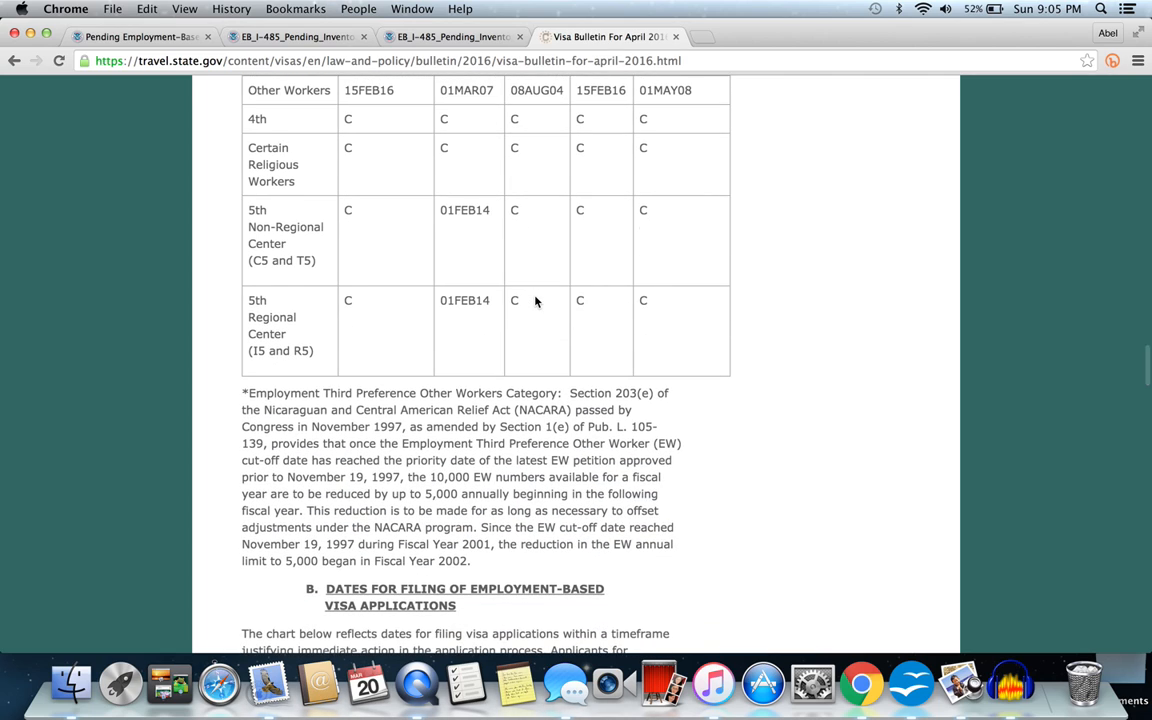
{"action": "scroll", "scroll_direction": "down", "scroll_amount": 3}
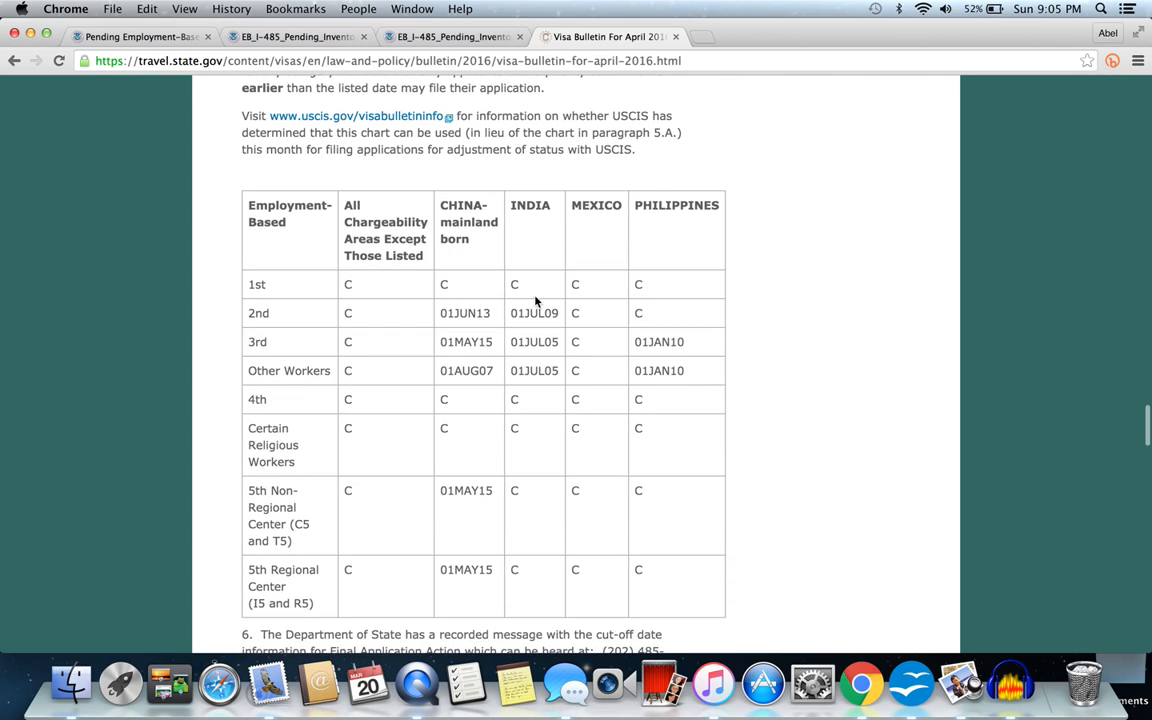
{"action": "mouse_move", "coordinate": [544, 328]}
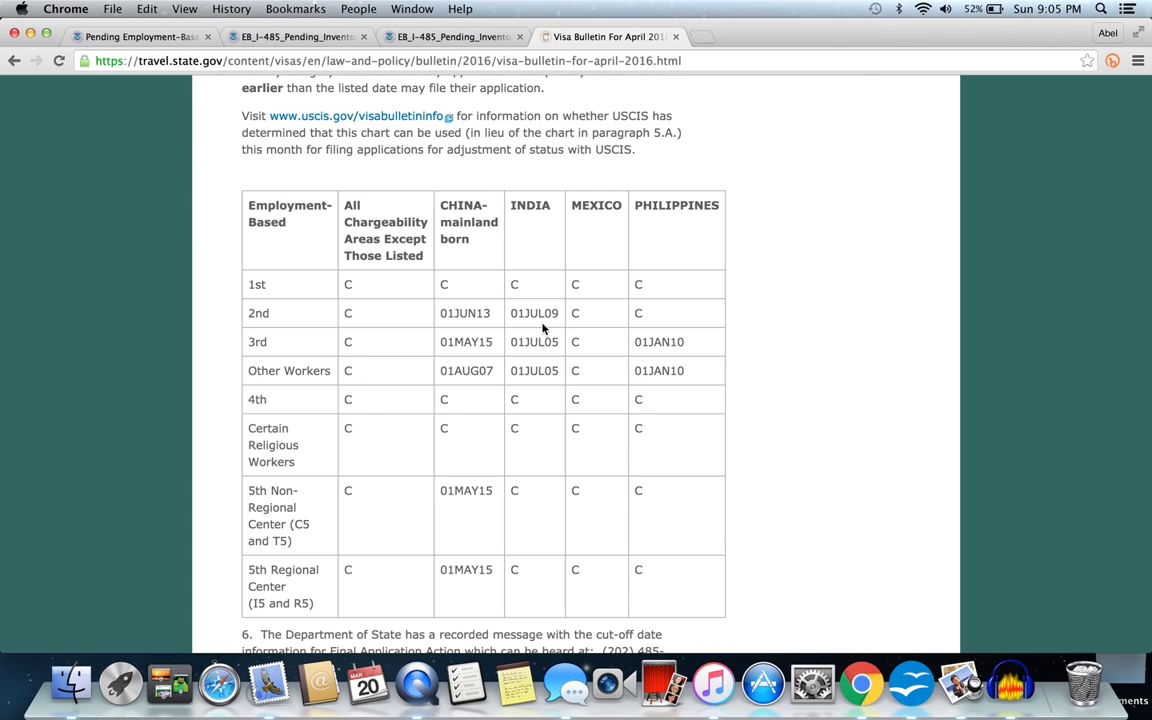
{"action": "mouse_move", "coordinate": [538, 228]}
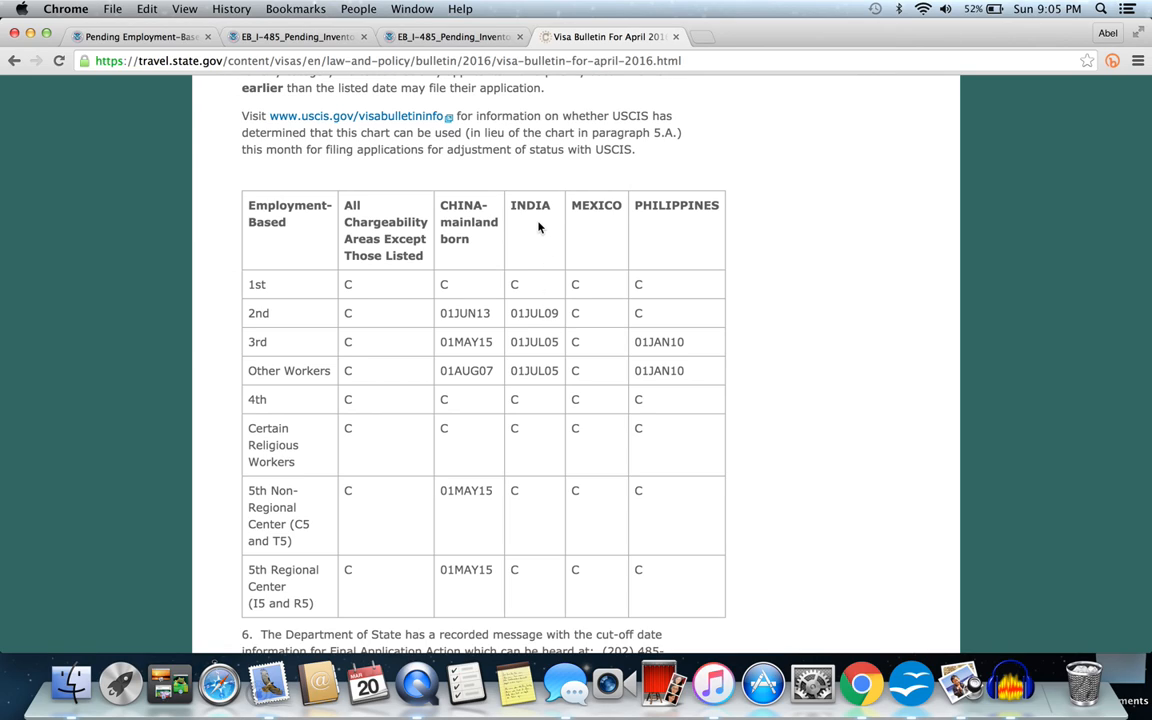
{"action": "scroll", "scroll_direction": "up", "scroll_amount": 3}
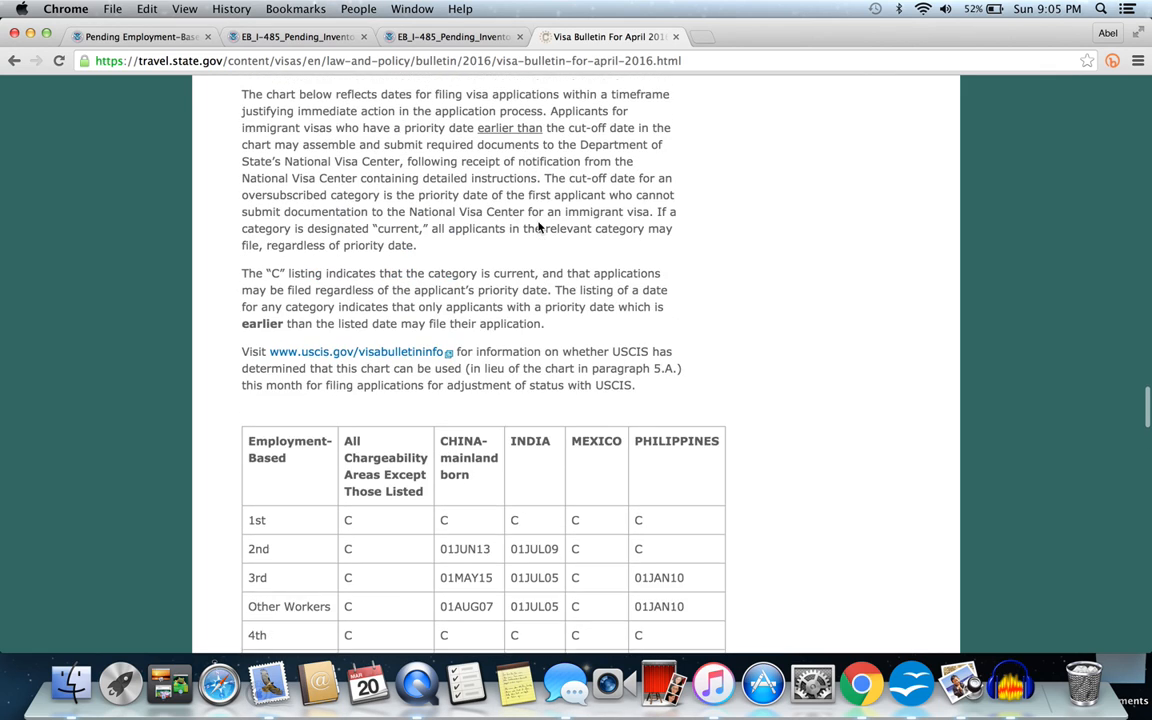
{"action": "scroll", "scroll_direction": "down", "scroll_amount": 3}
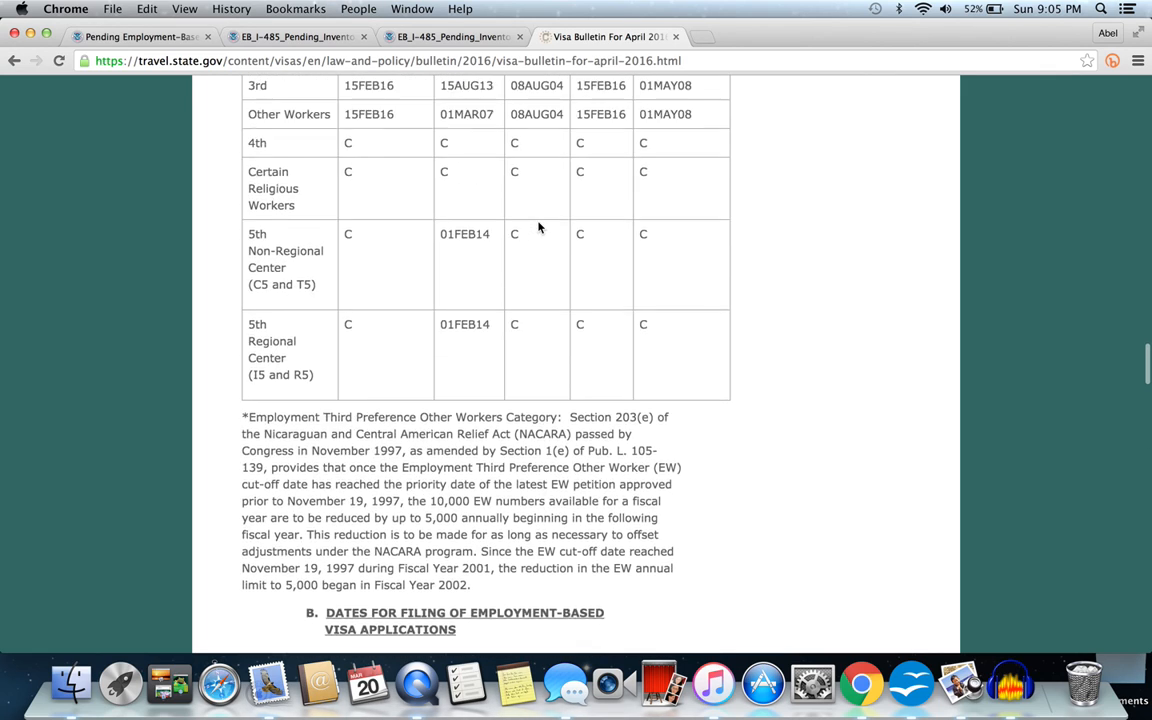
{"action": "scroll", "scroll_direction": "up", "scroll_amount": 3}
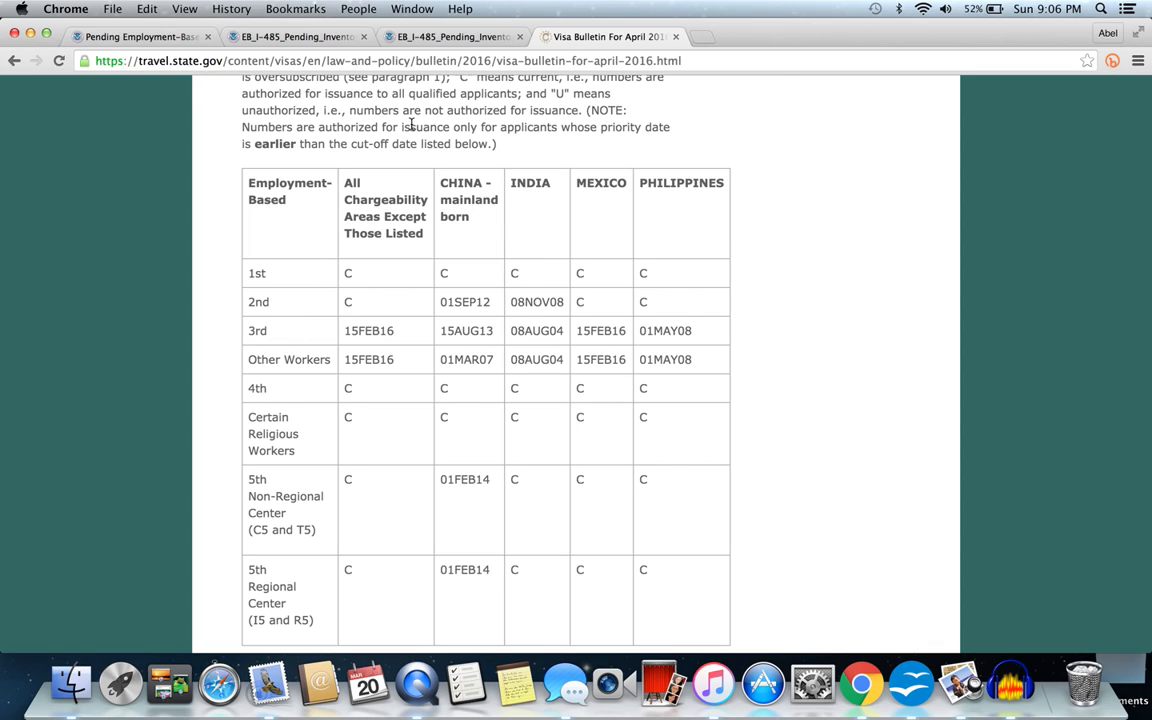
{"action": "mouse_move", "coordinate": [528, 256]}
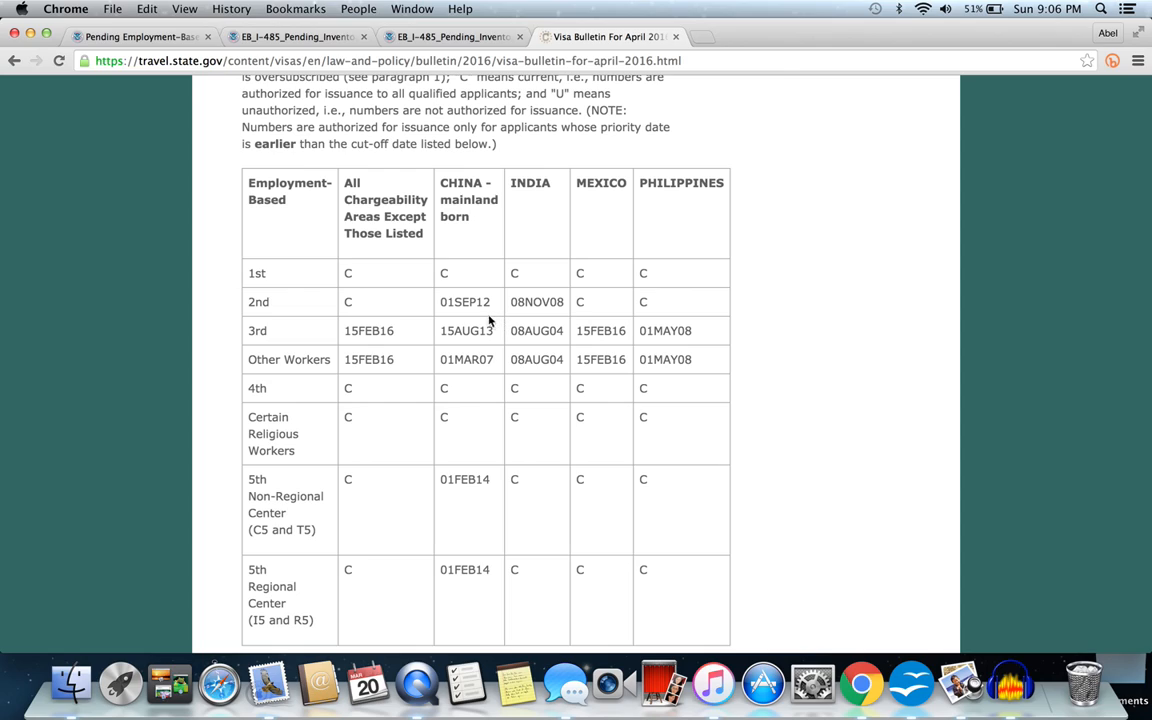
{"action": "mouse_move", "coordinate": [510, 322]}
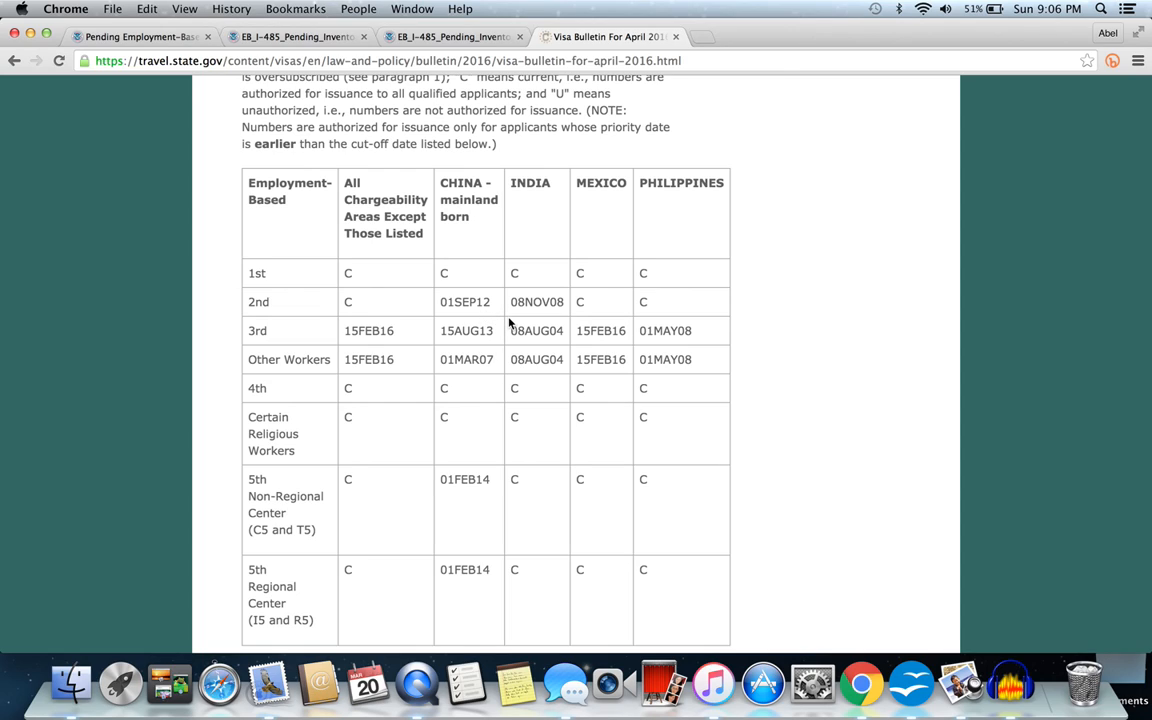
{"action": "mouse_move", "coordinate": [482, 308]}
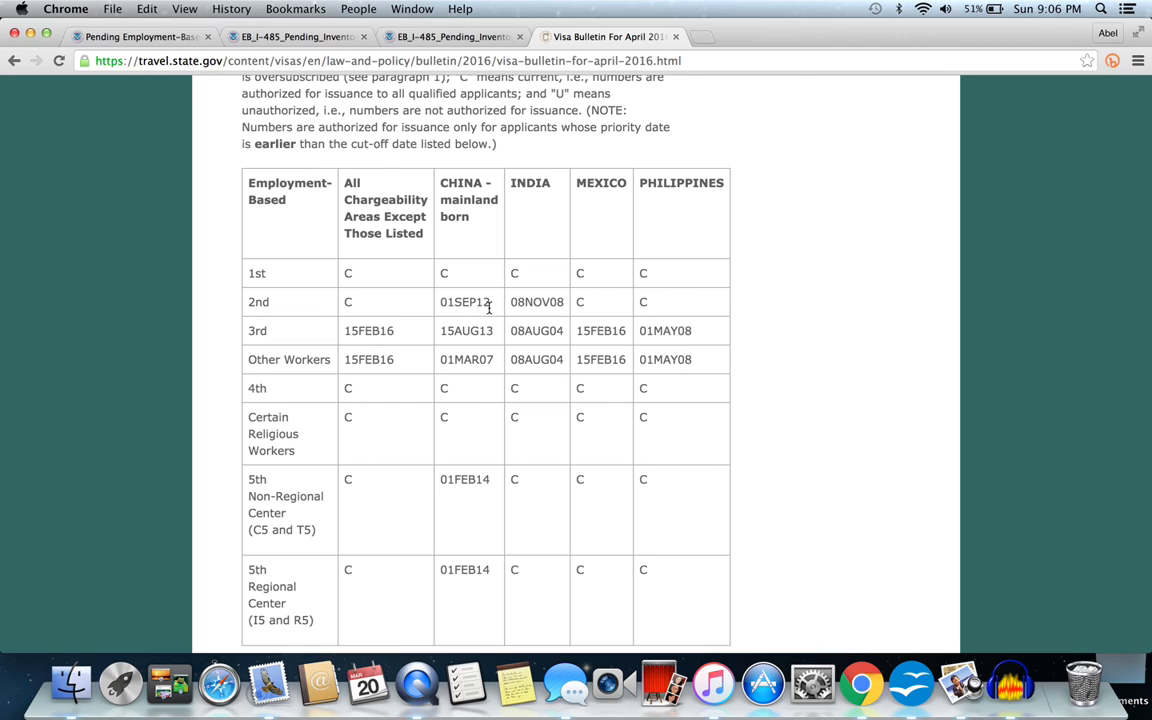
{"action": "mouse_move", "coordinate": [458, 344]}
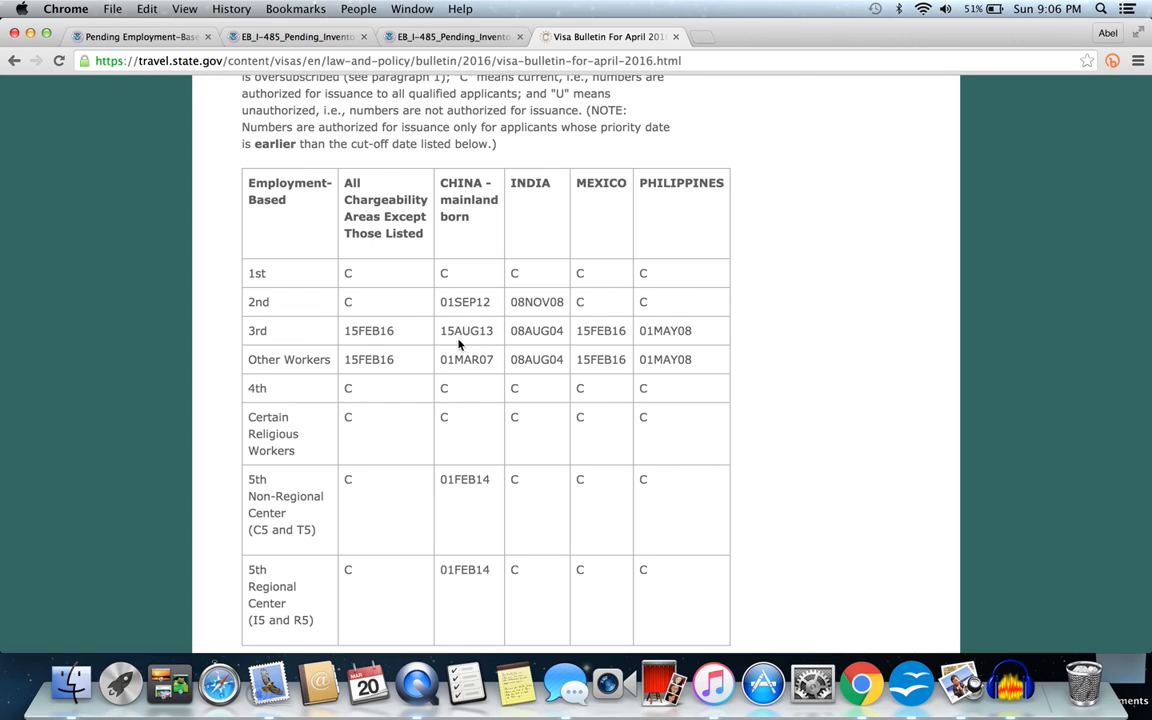
{"action": "mouse_move", "coordinate": [492, 328]}
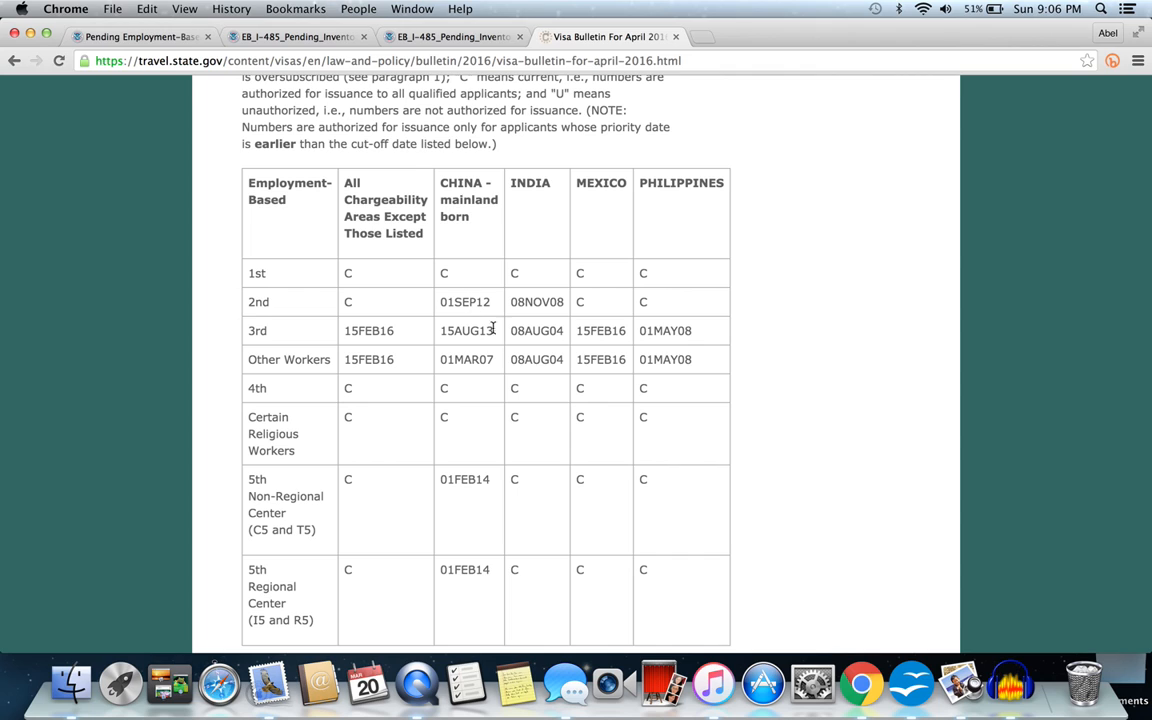
{"action": "scroll", "scroll_direction": "down", "scroll_amount": 3}
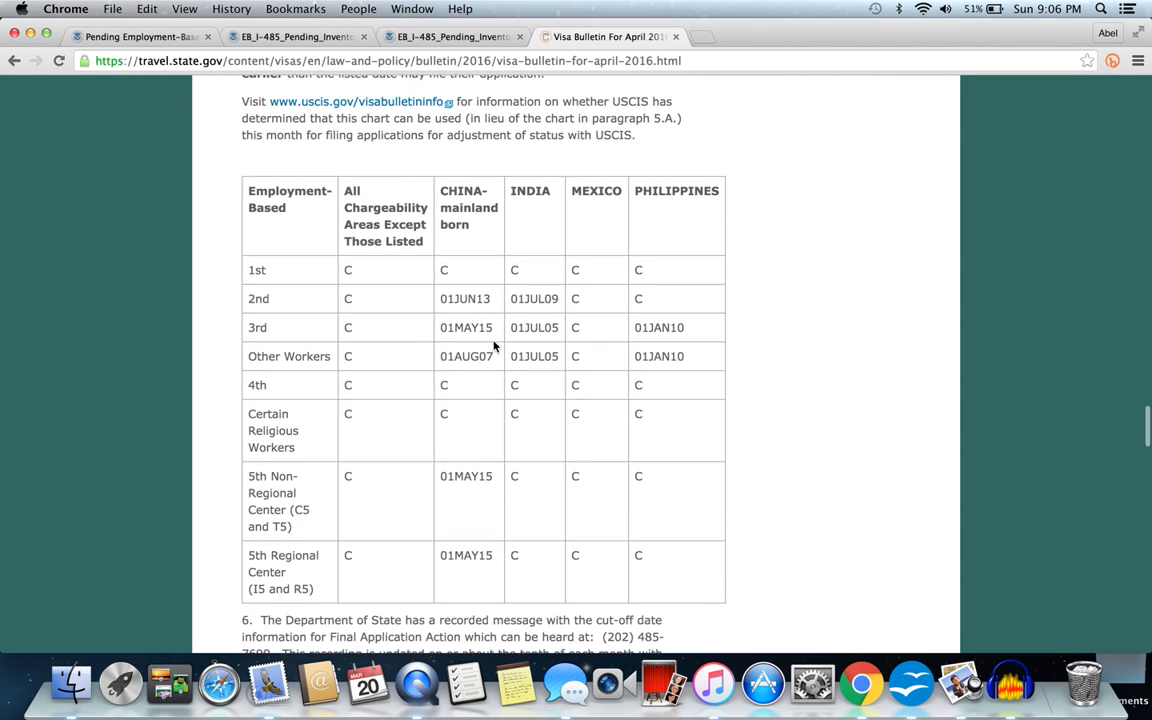
{"action": "mouse_move", "coordinate": [470, 326]}
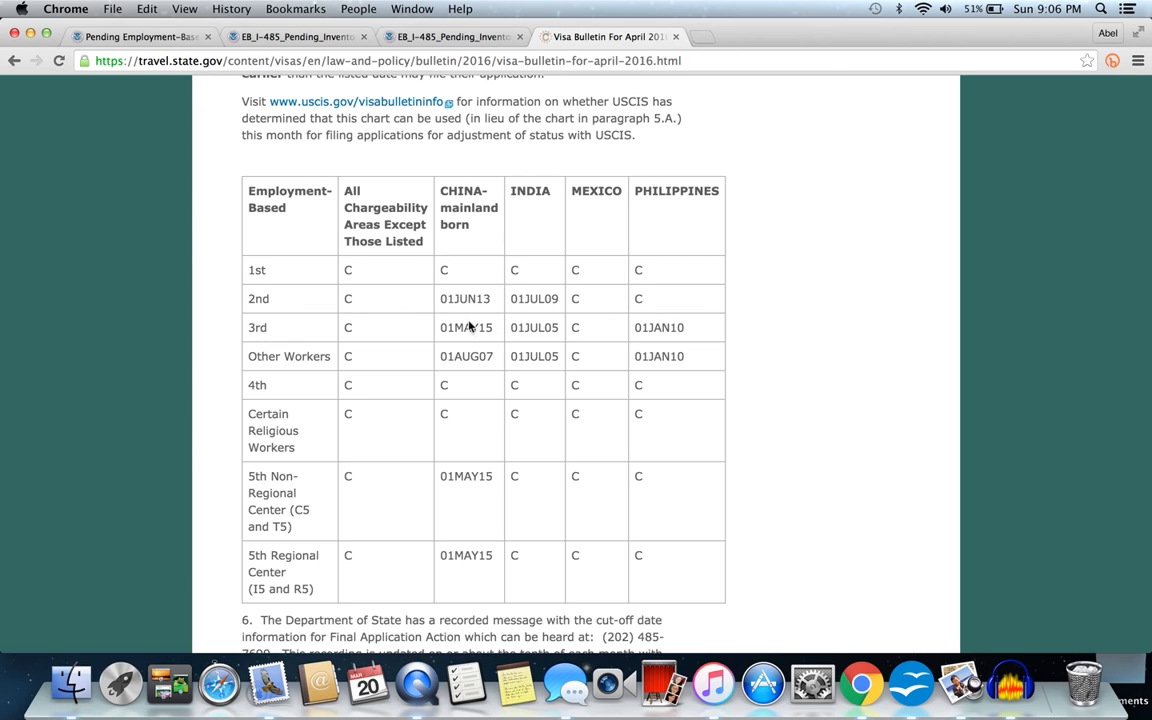
{"action": "mouse_move", "coordinate": [466, 338]}
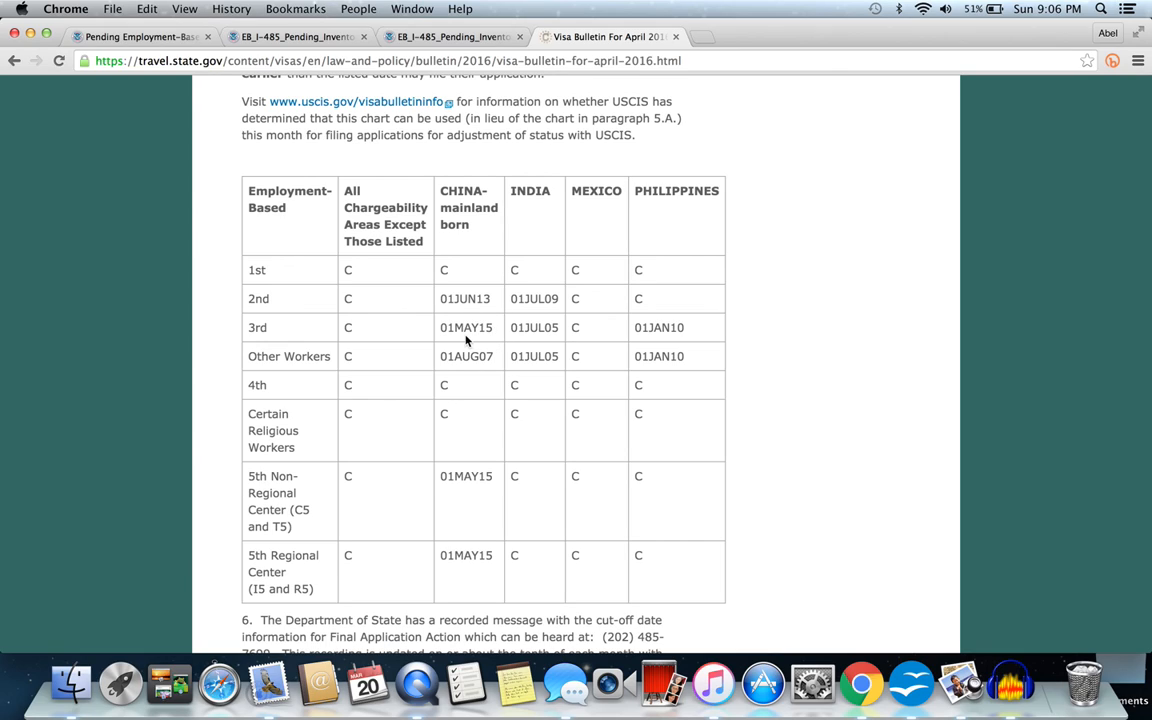
{"action": "mouse_move", "coordinate": [490, 332]}
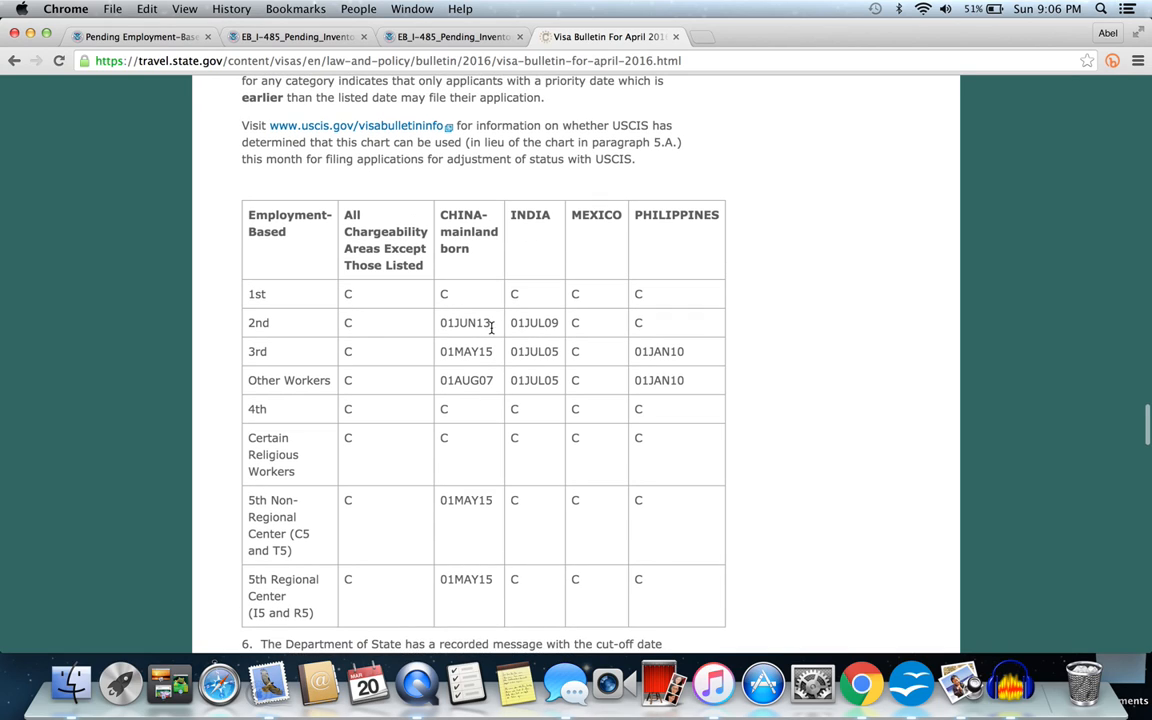
{"action": "scroll", "scroll_direction": "up", "scroll_amount": 3}
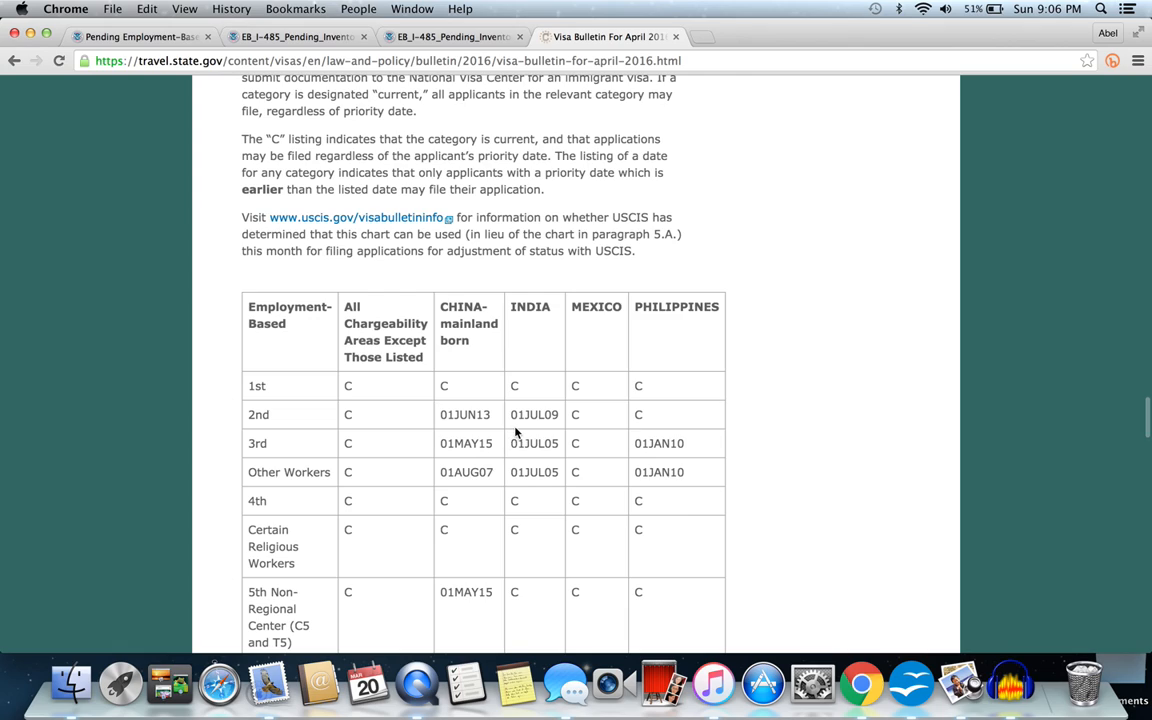
{"action": "scroll", "scroll_direction": "up", "scroll_amount": 3}
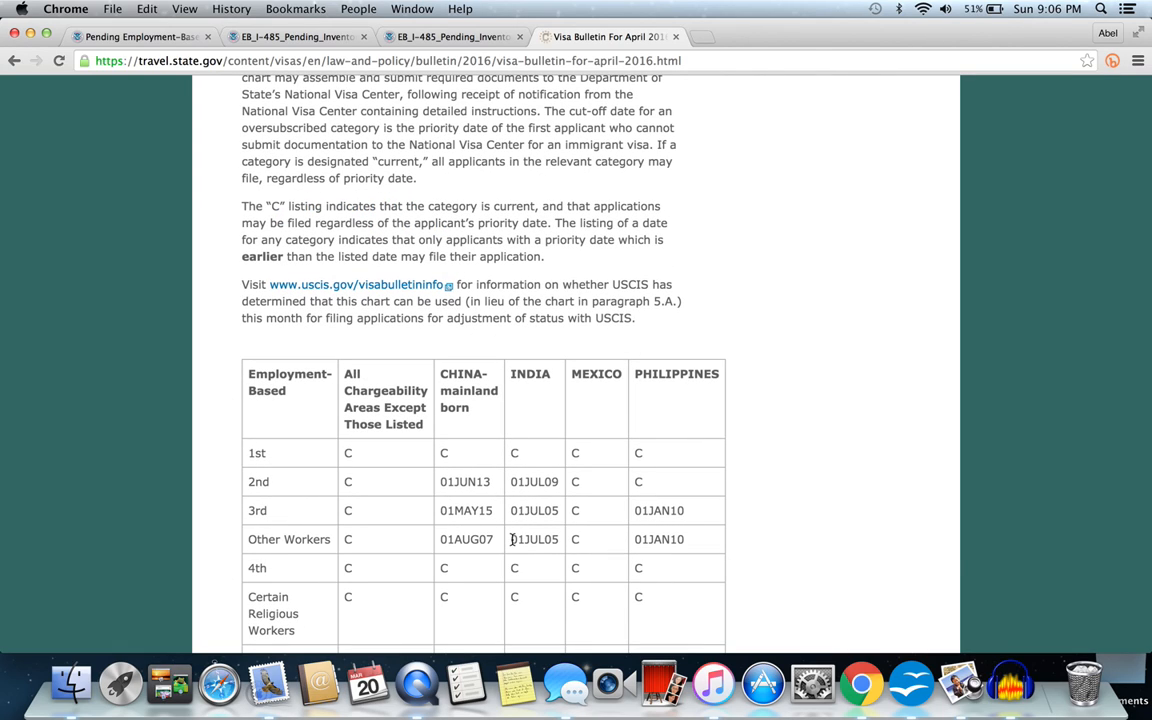
{"action": "mouse_move", "coordinate": [528, 452]}
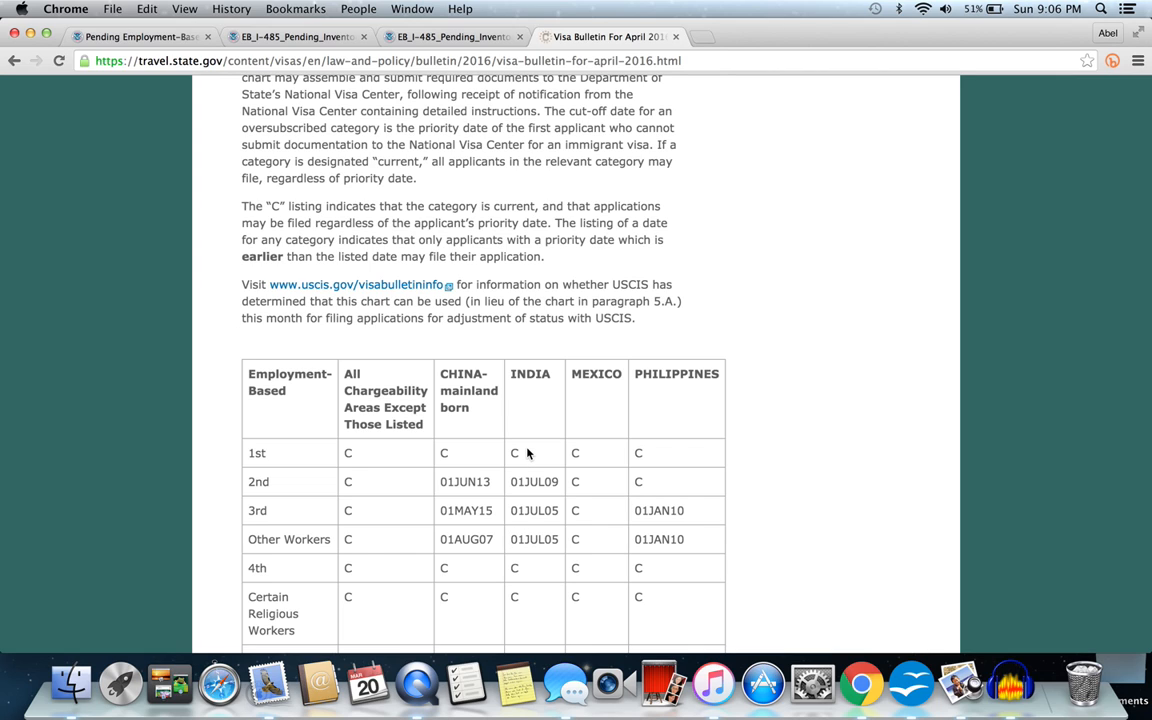
{"action": "scroll", "scroll_direction": "down", "scroll_amount": 3}
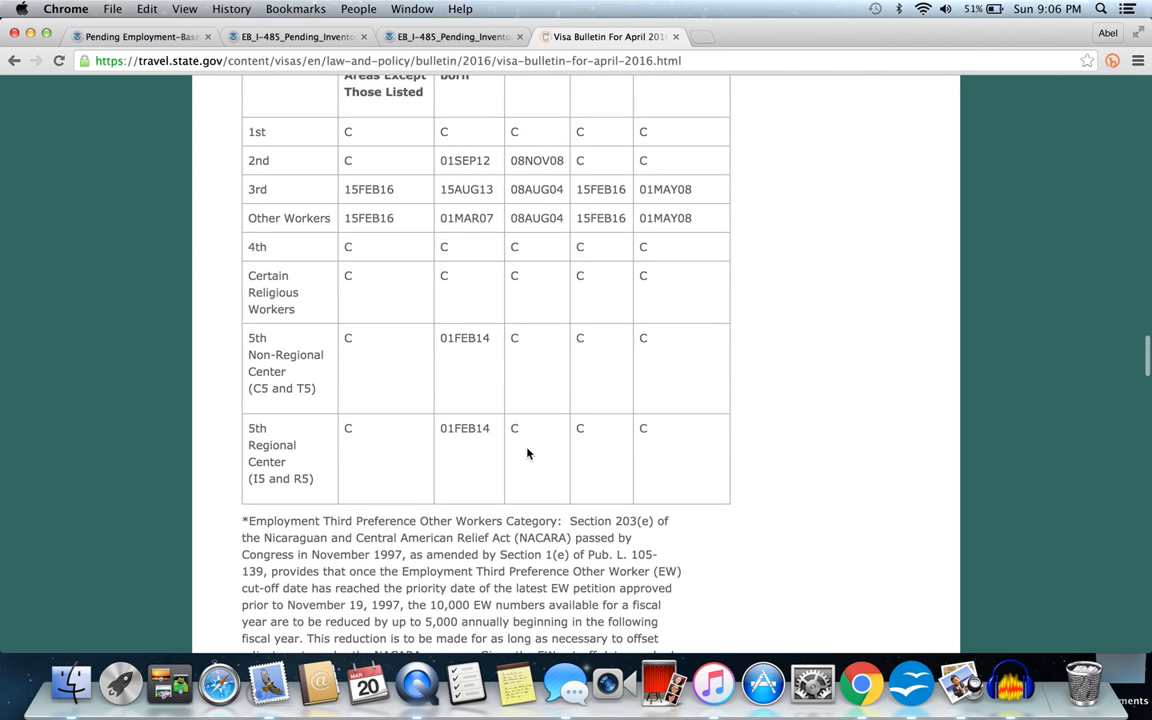
{"action": "scroll", "scroll_direction": "up", "scroll_amount": 3}
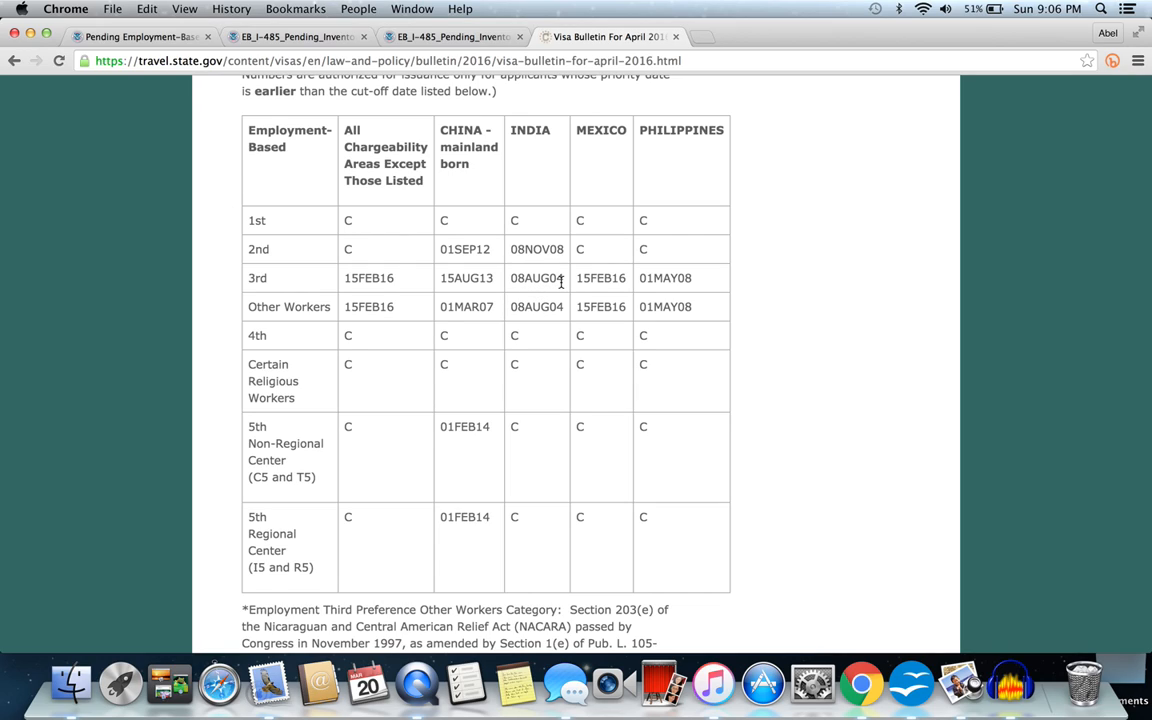
{"action": "mouse_move", "coordinate": [560, 290]}
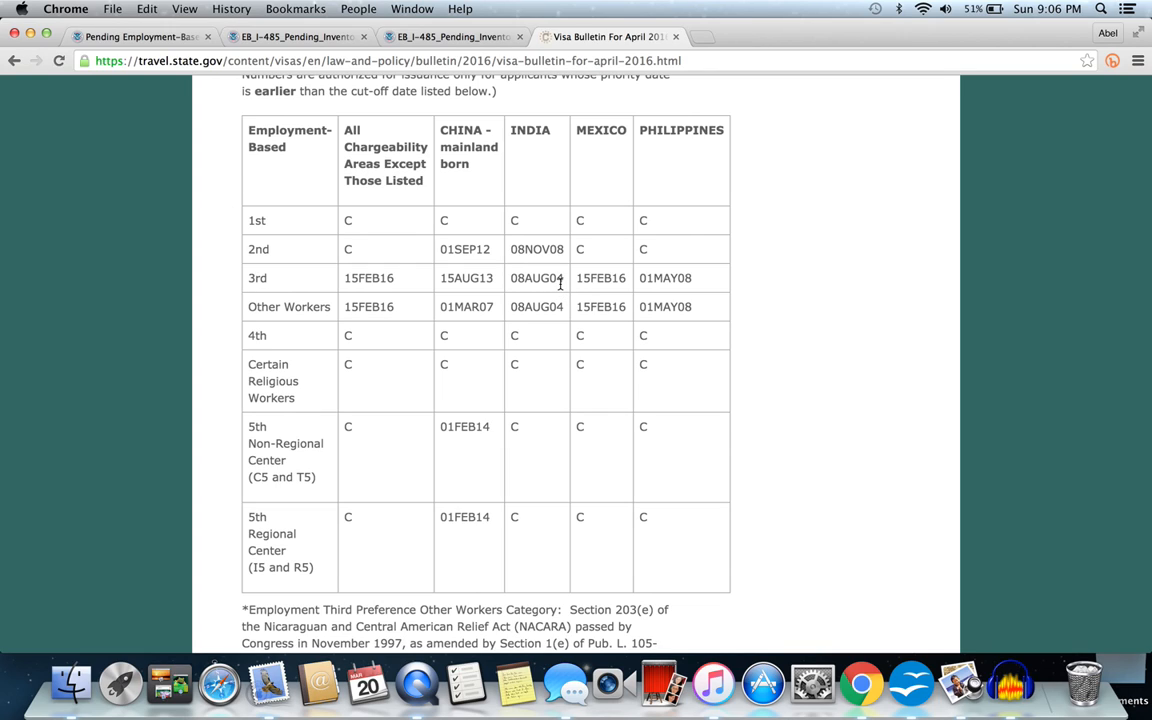
{"action": "scroll", "scroll_direction": "up", "scroll_amount": 3}
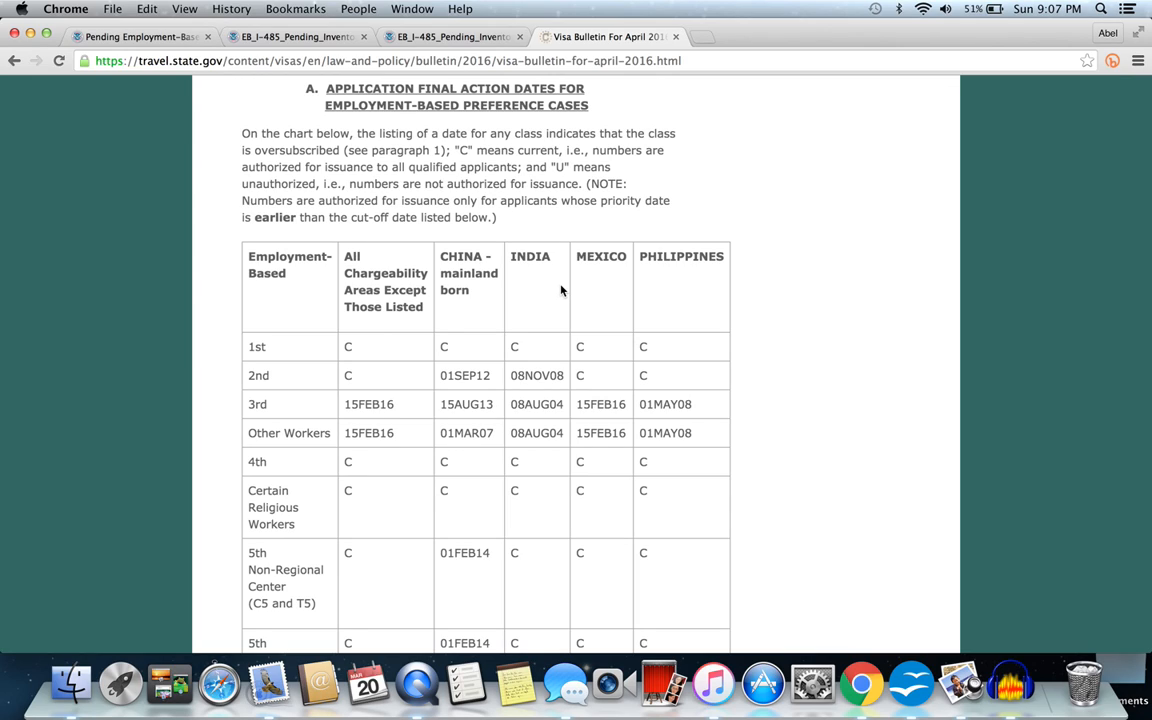
{"action": "mouse_move", "coordinate": [528, 284]}
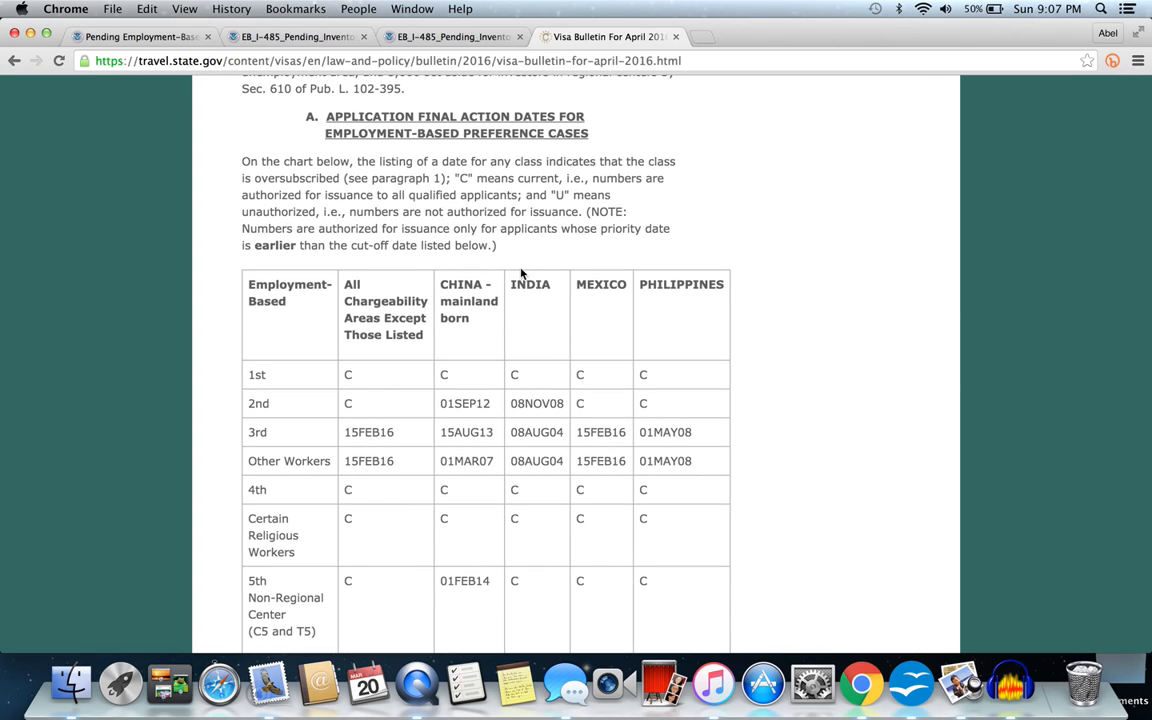
{"action": "scroll", "scroll_direction": "down", "scroll_amount": 3}
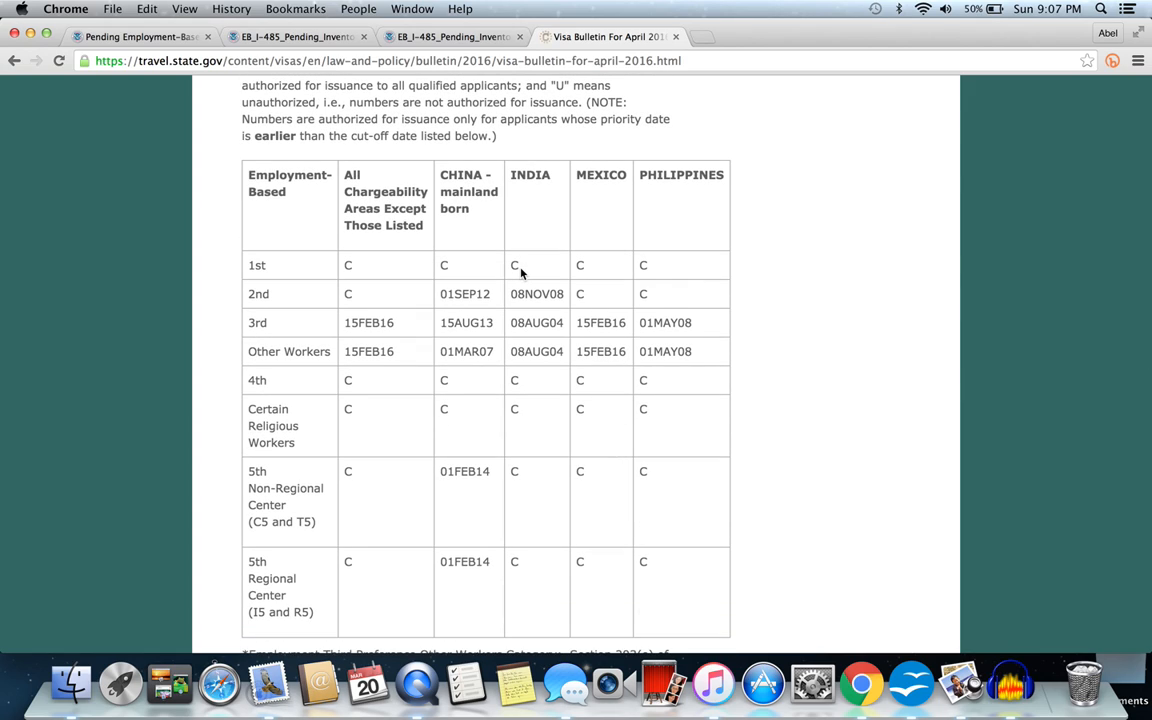
{"action": "mouse_move", "coordinate": [472, 264]}
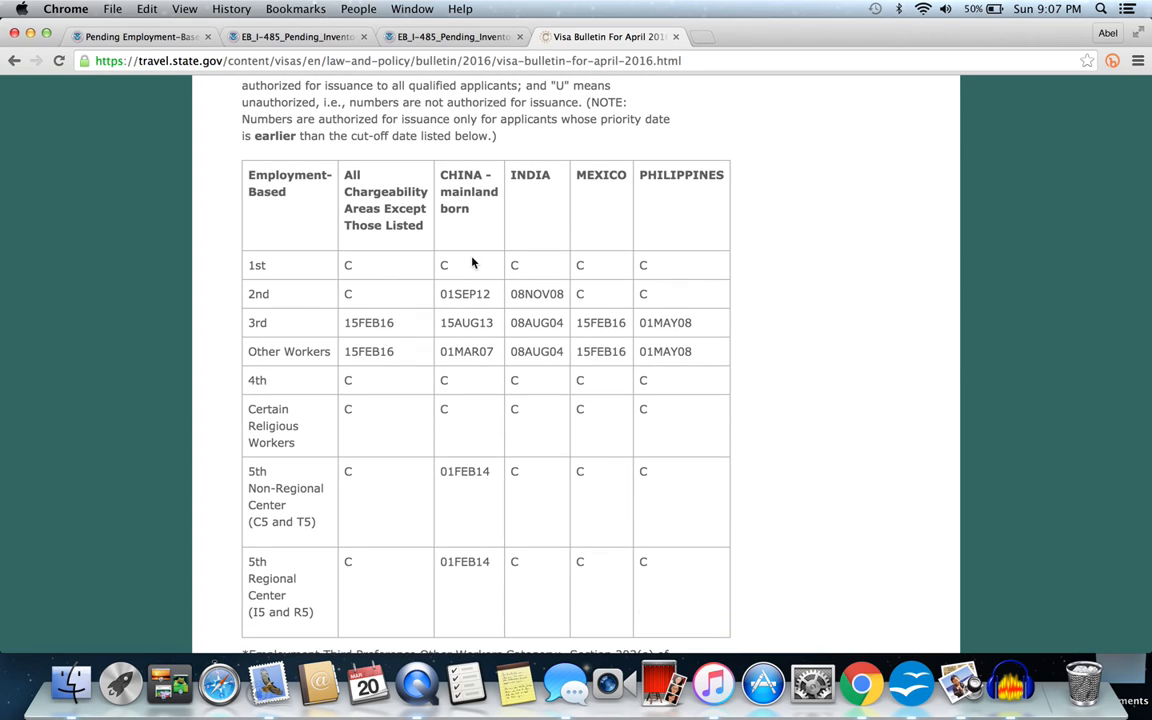
{"action": "mouse_move", "coordinate": [452, 116]}
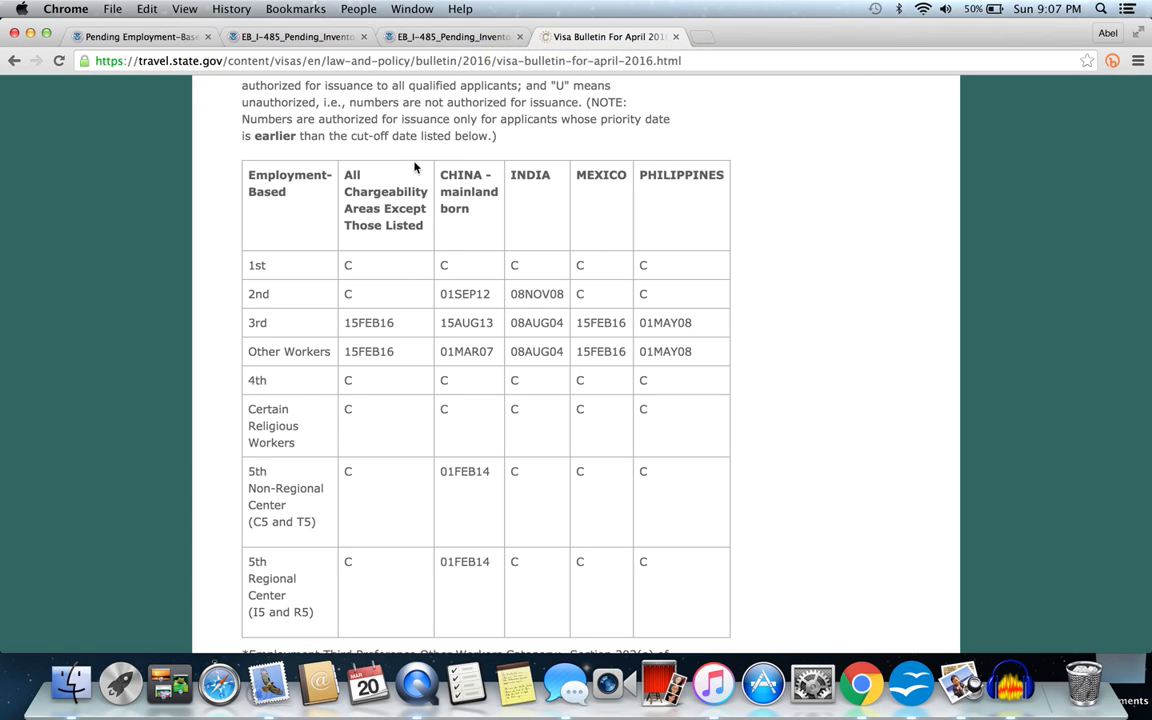
{"action": "scroll", "scroll_direction": "up", "scroll_amount": 3}
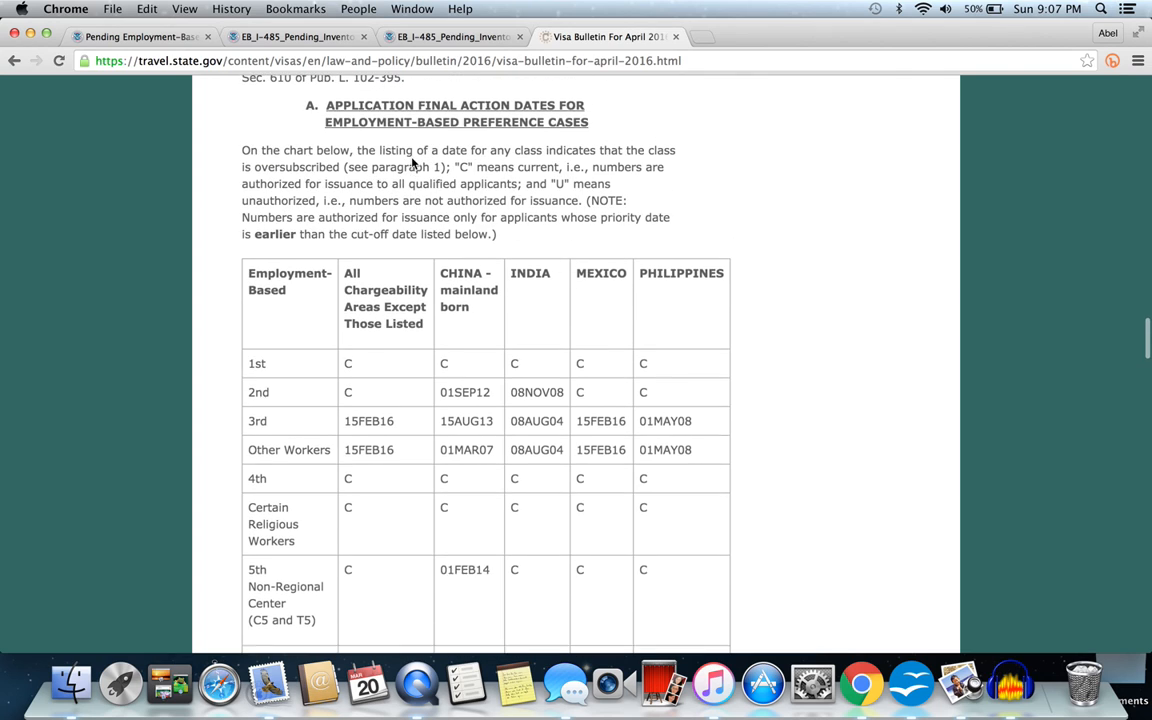
{"action": "scroll", "scroll_direction": "up", "scroll_amount": 3}
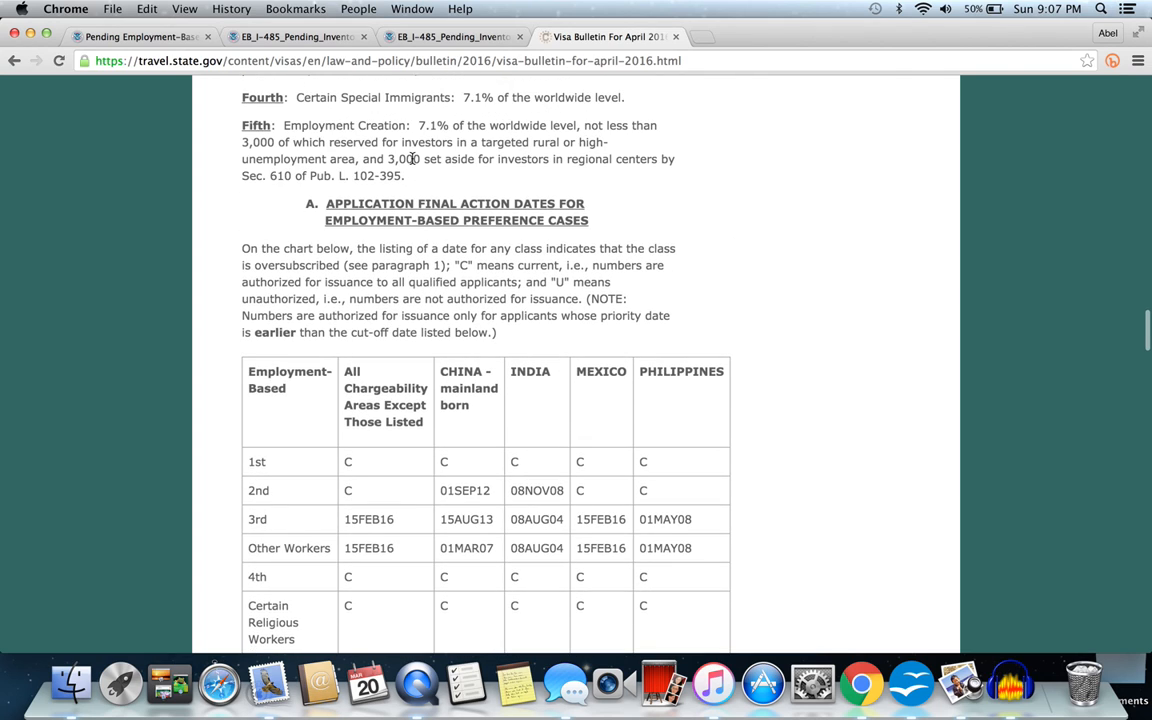
{"action": "scroll", "scroll_direction": "down", "scroll_amount": 3}
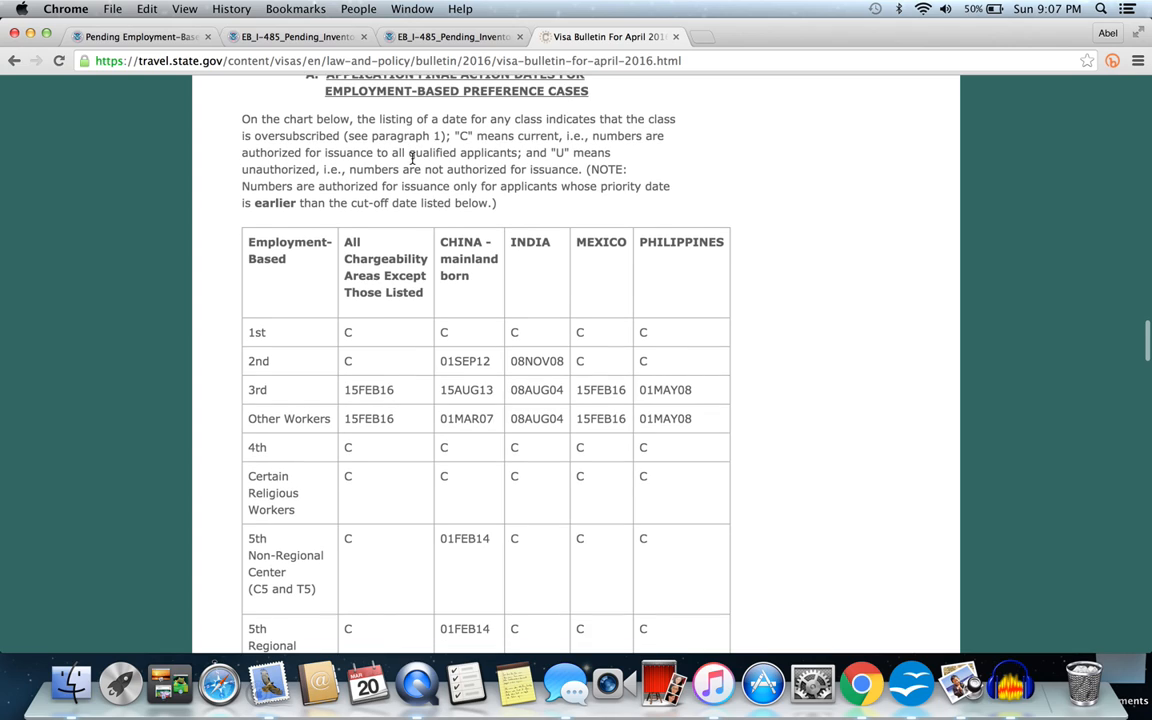
{"action": "scroll", "scroll_direction": "down", "scroll_amount": 3}
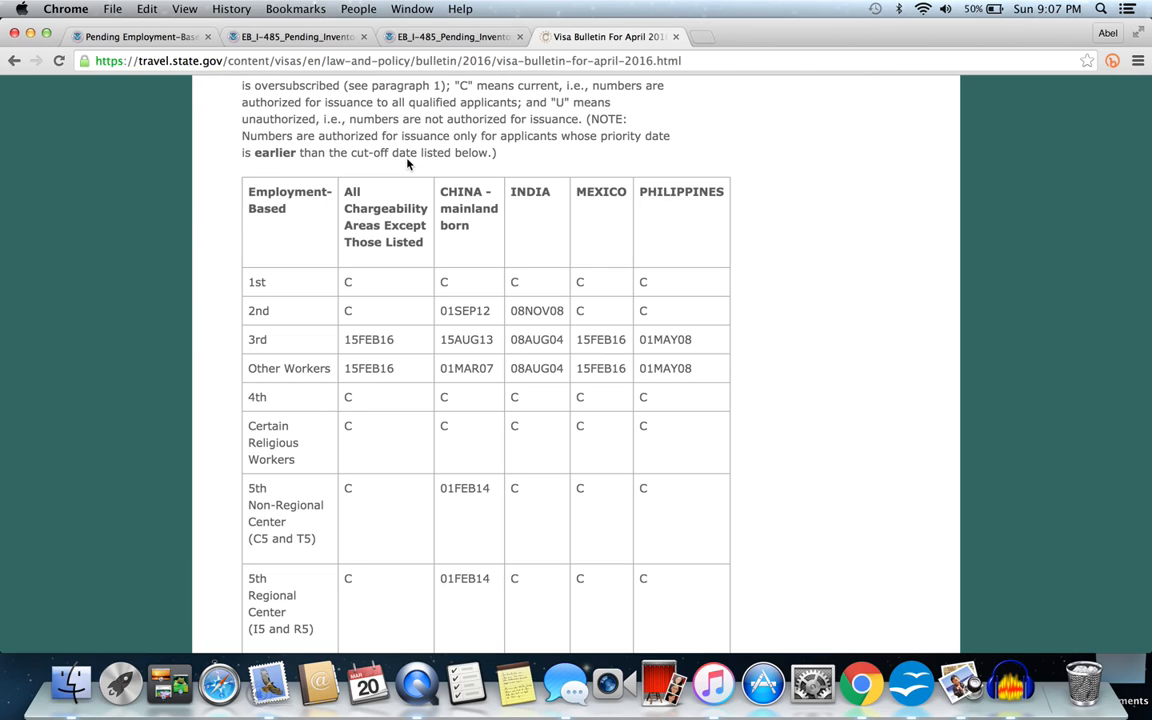
{"action": "mouse_move", "coordinate": [1138, 30]}
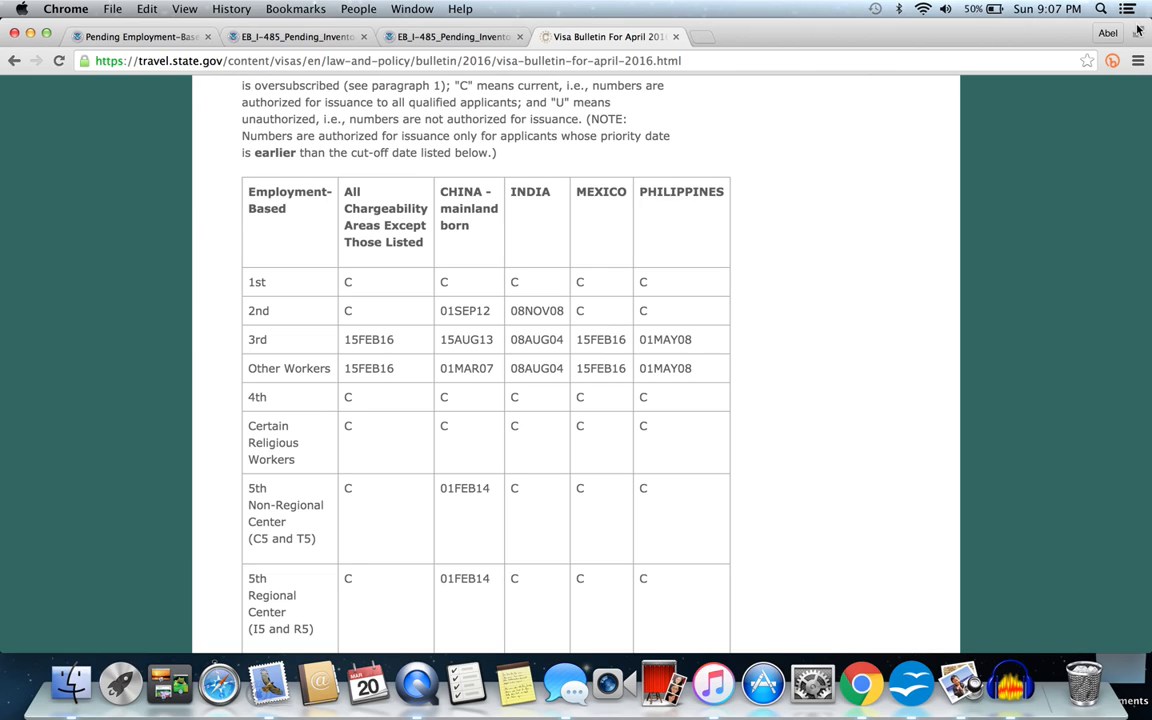
{"action": "mouse_move", "coordinate": [336, 98]}
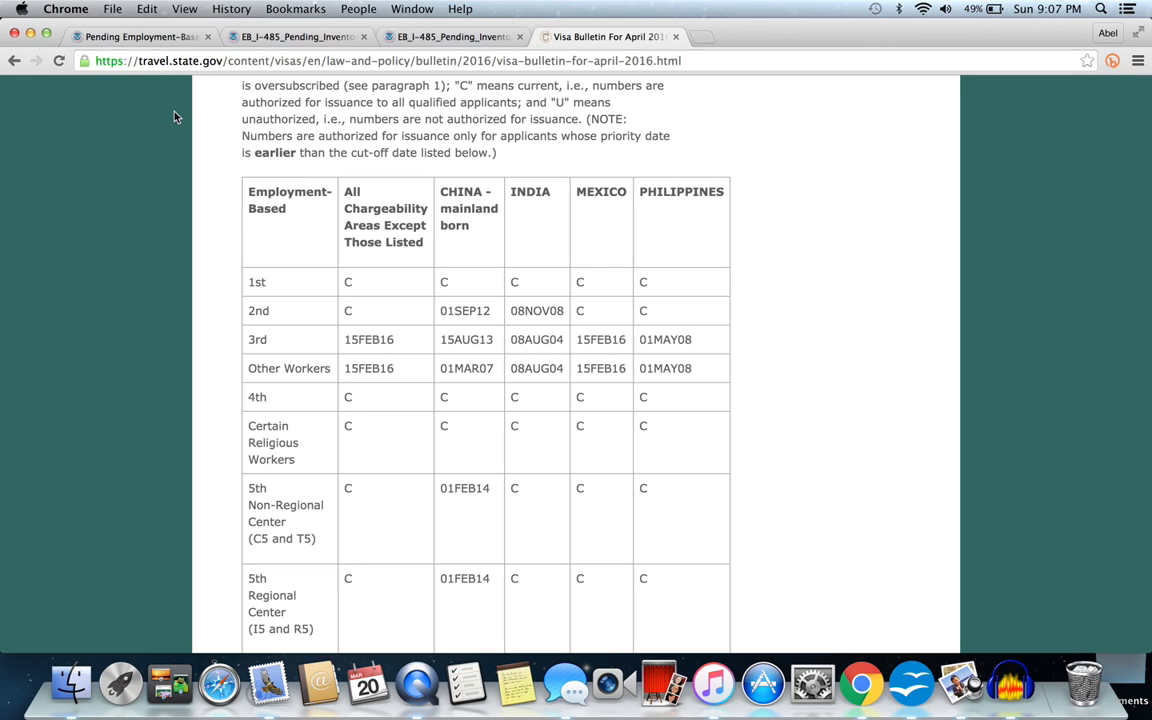
{"action": "mouse_move", "coordinate": [164, 160]}
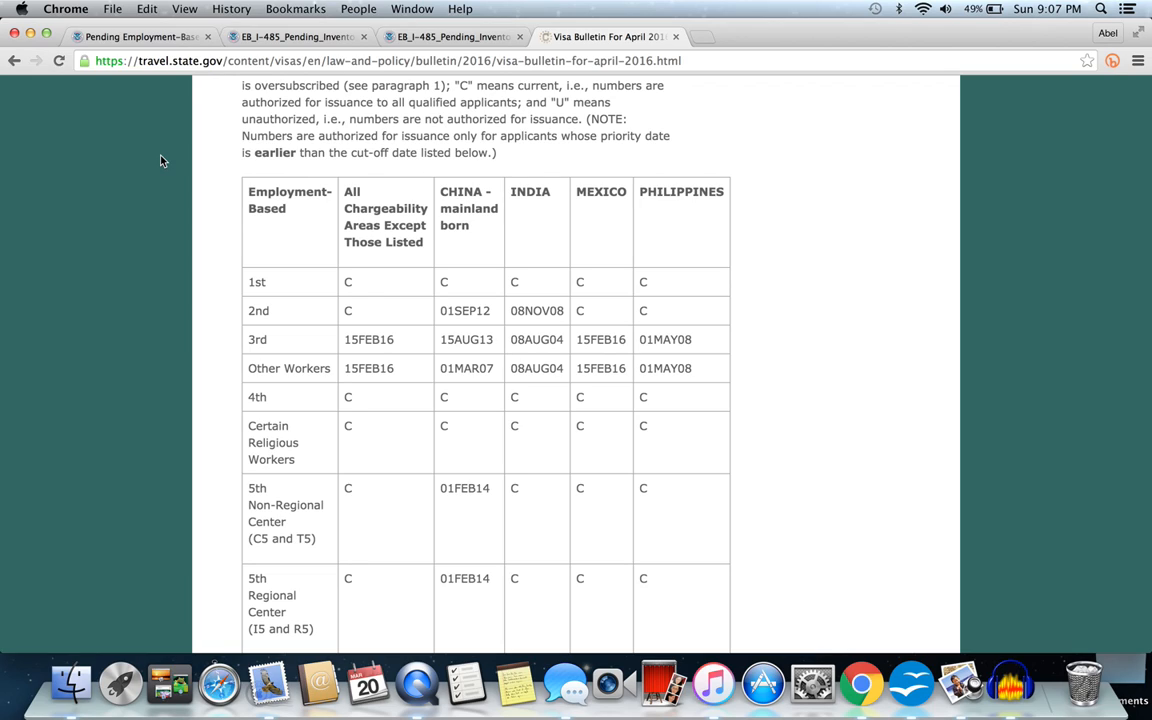